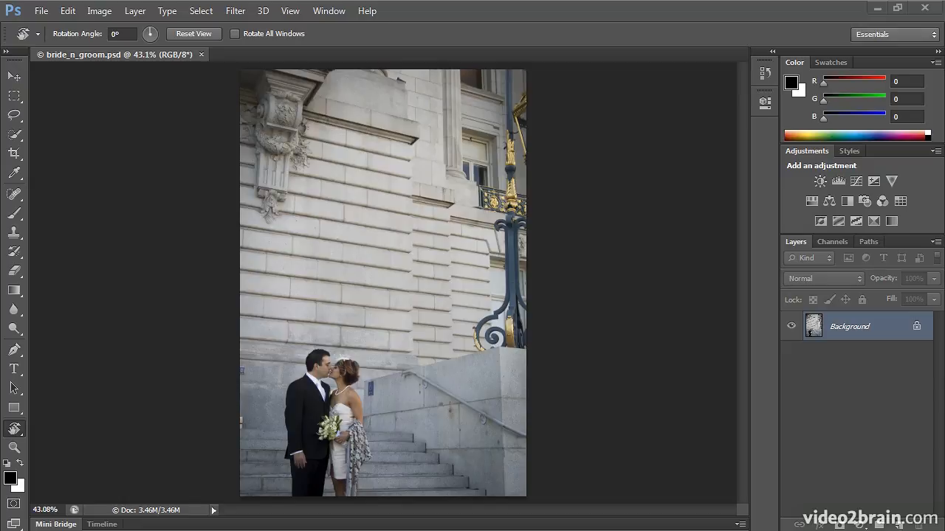
pyautogui.moveTo(327, 48)
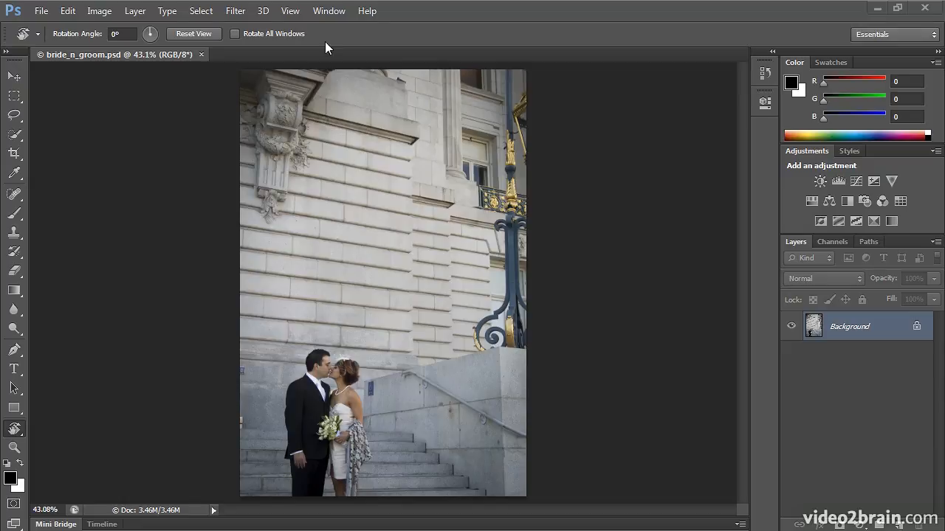
# Choose Image > Mode > Grayscale on the bride-and-groom photo, bringing up the discard-colour prompt.
pyautogui.click(98, 10)
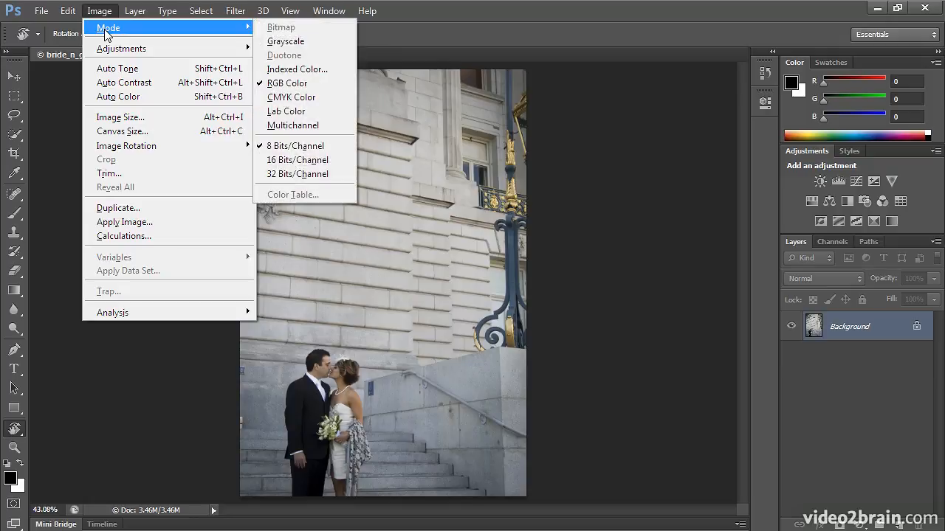
pyautogui.moveTo(304, 41)
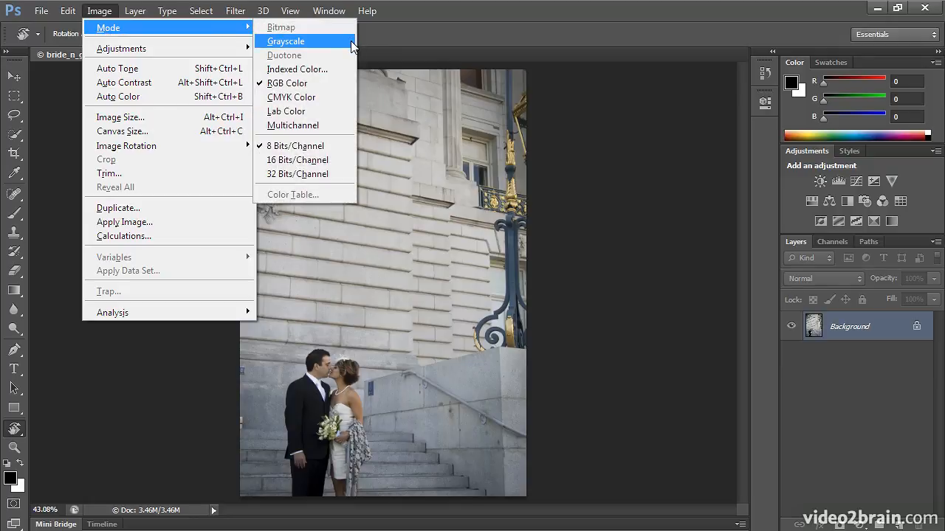
pyautogui.click(286, 42)
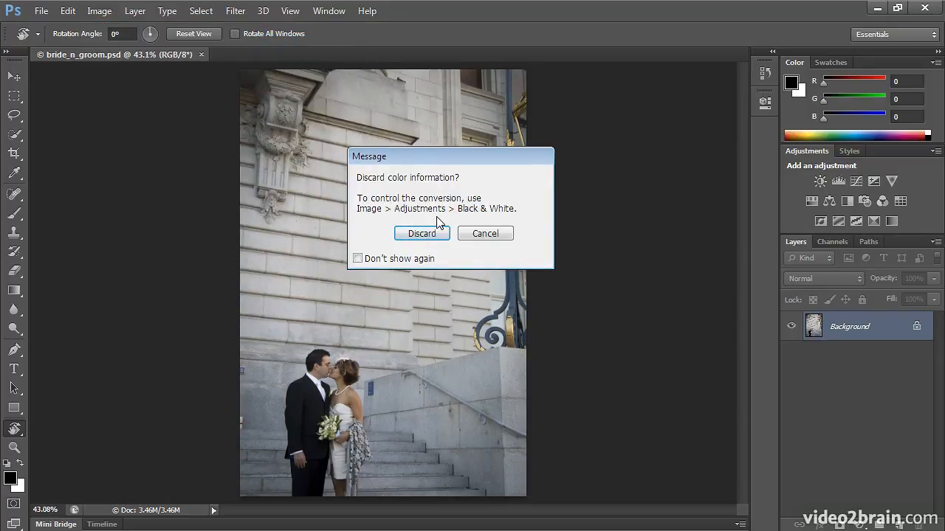
pyautogui.moveTo(395, 224)
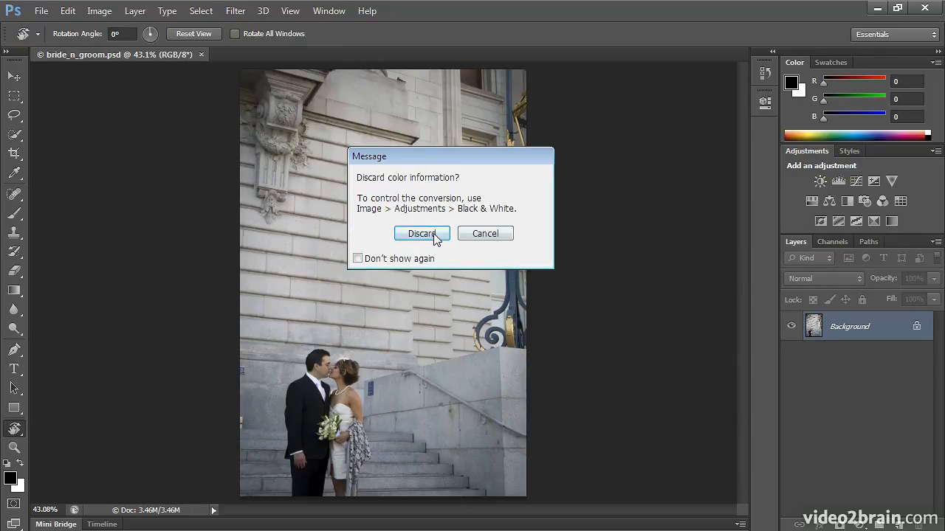
# Discard the colour information, then make a new Grayscale document from that History state.
pyautogui.click(422, 233)
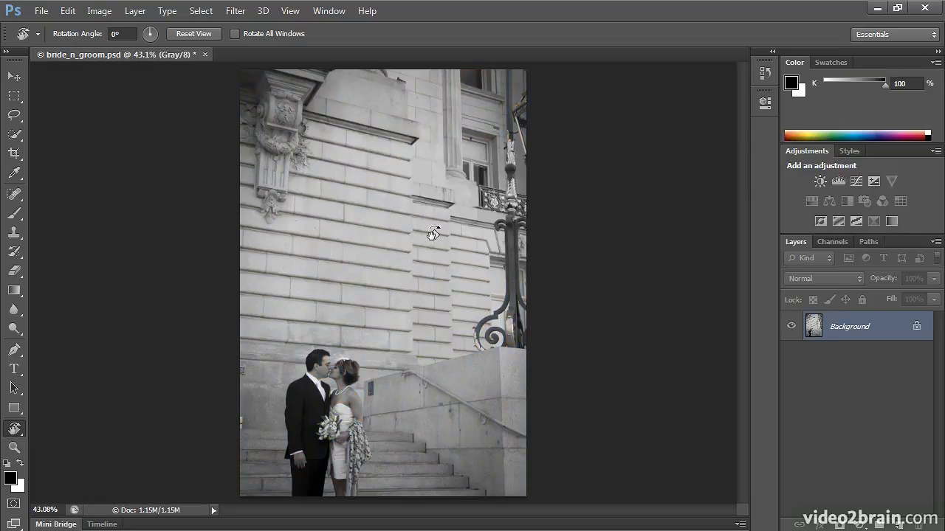
pyautogui.moveTo(668, 109)
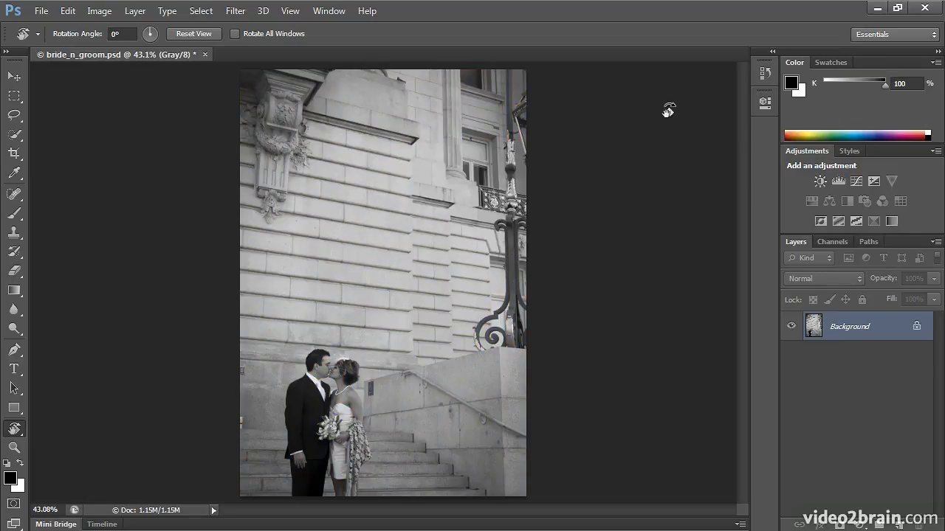
pyautogui.click(765, 77)
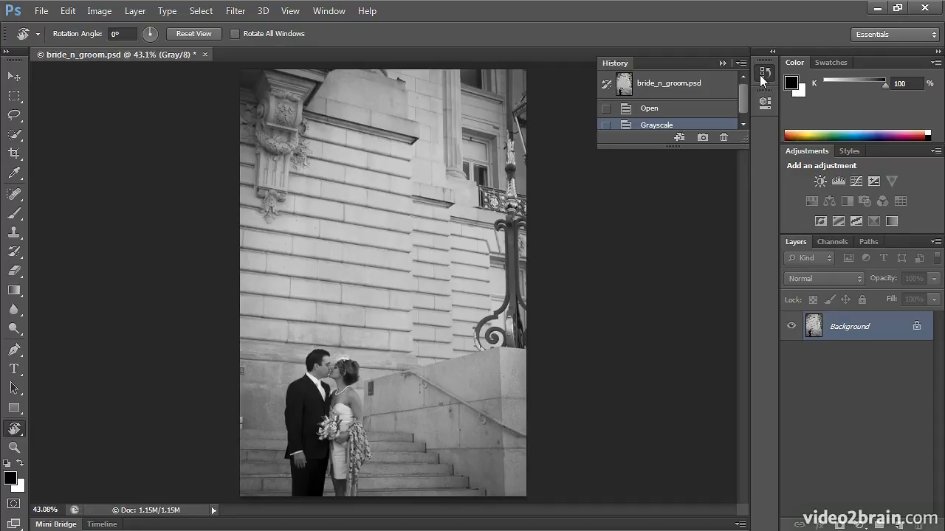
pyautogui.moveTo(677, 139)
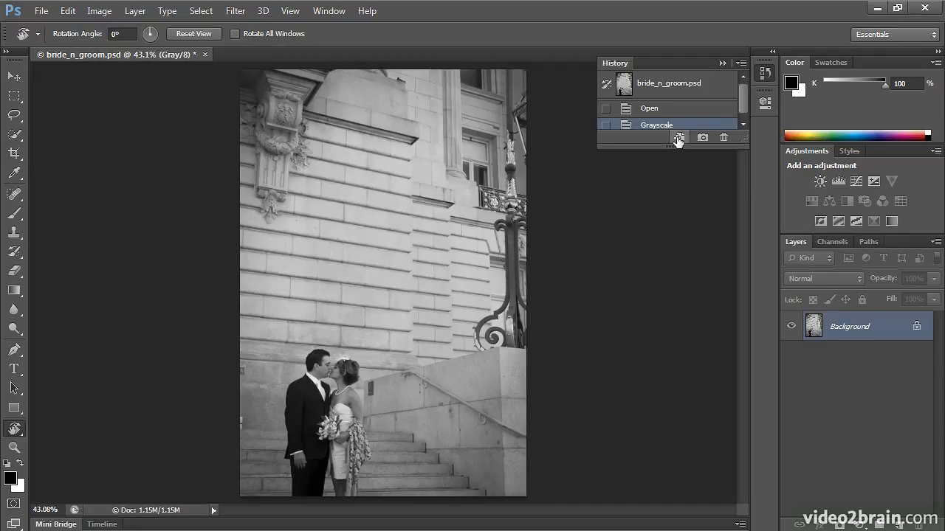
pyautogui.moveTo(765, 80)
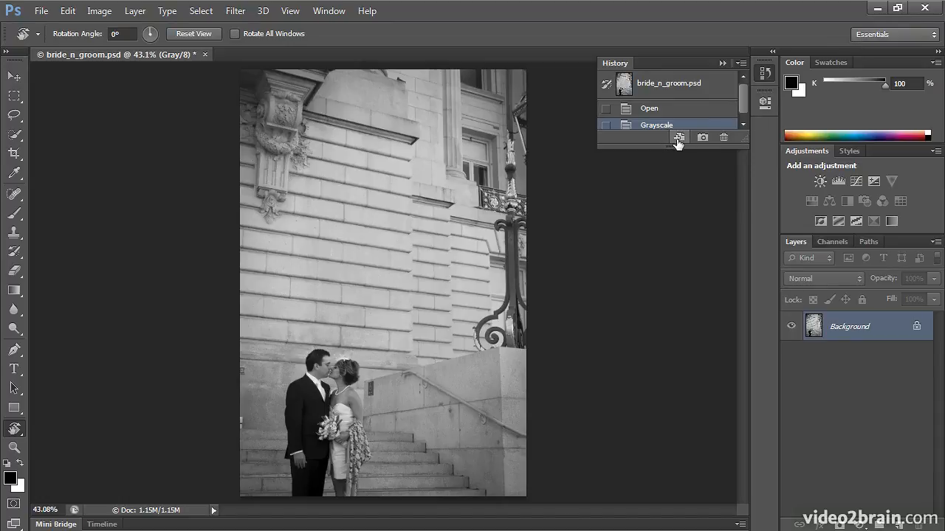
pyautogui.moveTo(679, 137)
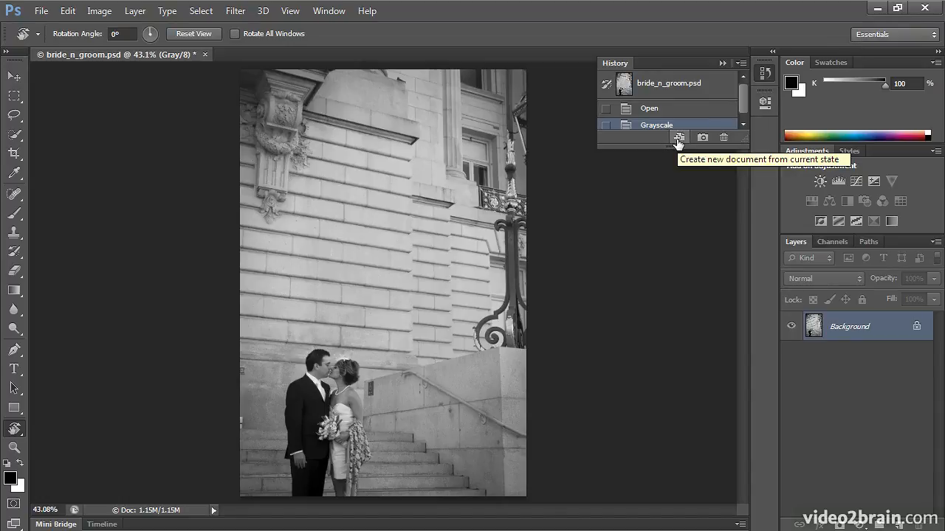
pyautogui.click(679, 137)
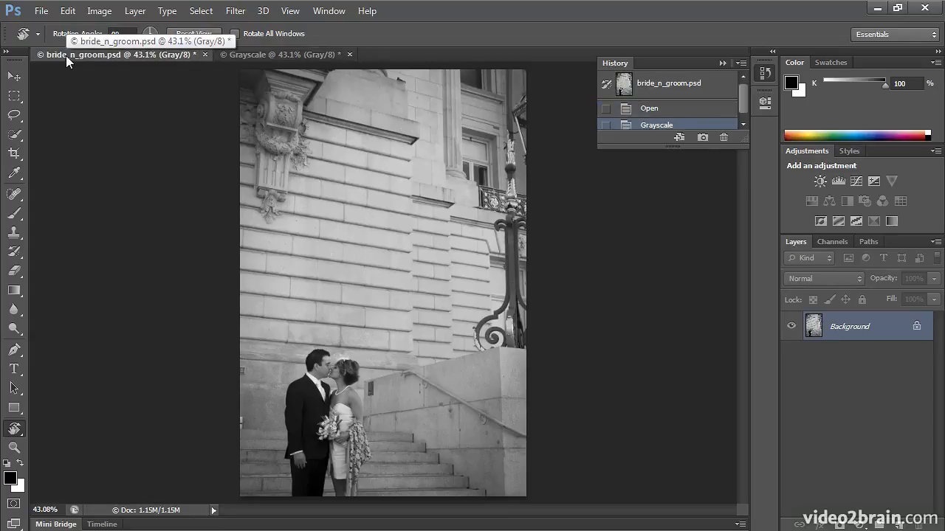
# Revert the original photo to its Open history state in full colour and view it at 100%.
pyautogui.click(648, 109)
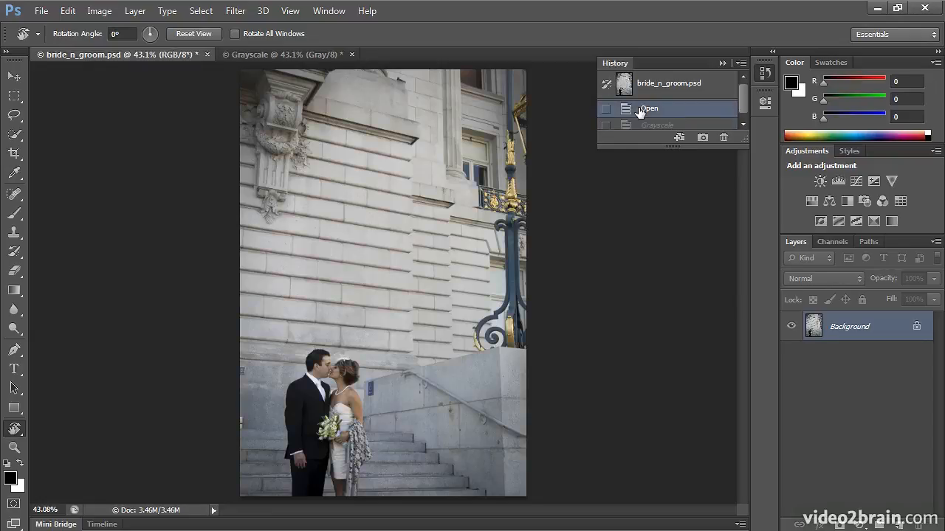
pyautogui.moveTo(662, 111)
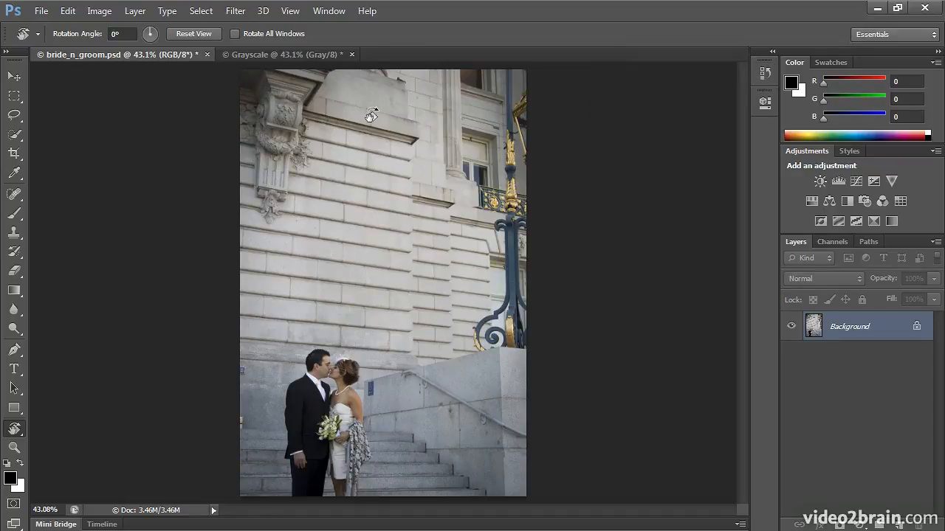
pyautogui.click(13, 95)
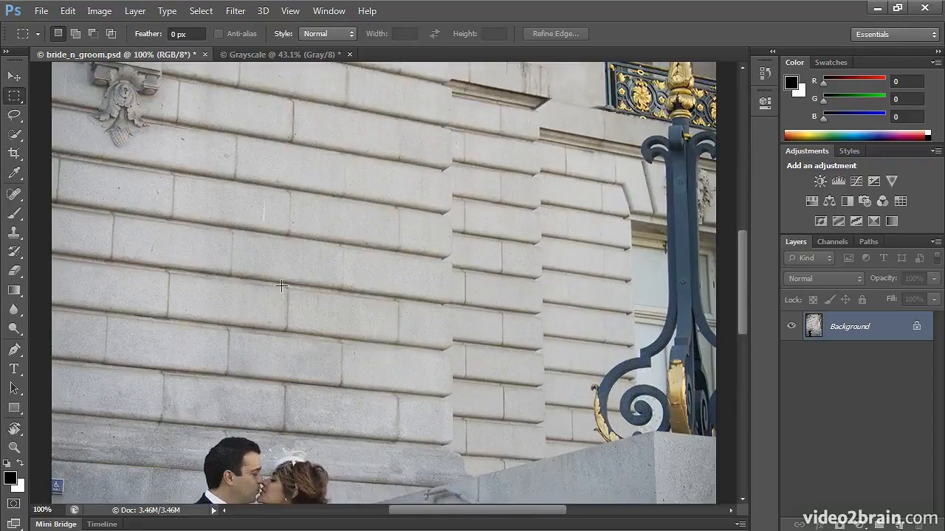
# Erase the blue sign on the stair wall with a Content-Aware fill of the marquee selection.
pyautogui.scroll(-3)
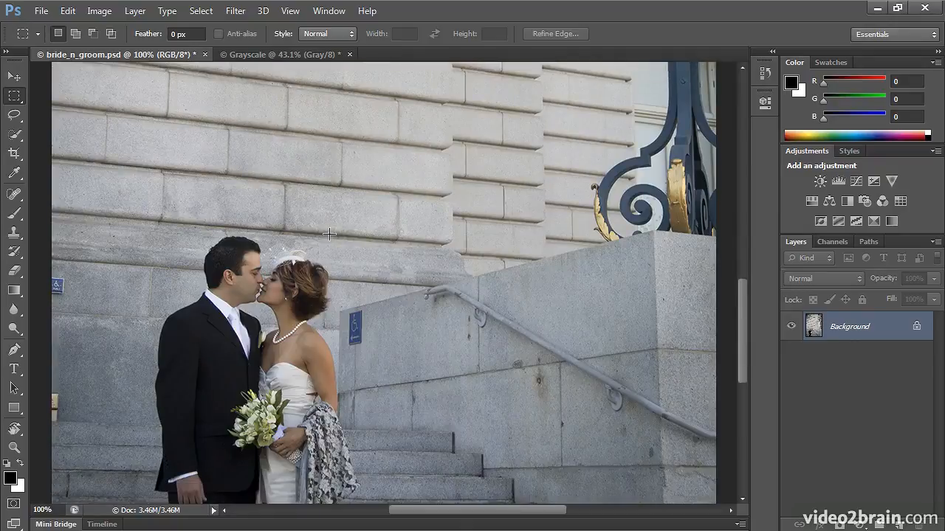
pyautogui.moveTo(333, 233); pyautogui.dragTo(354, 339)
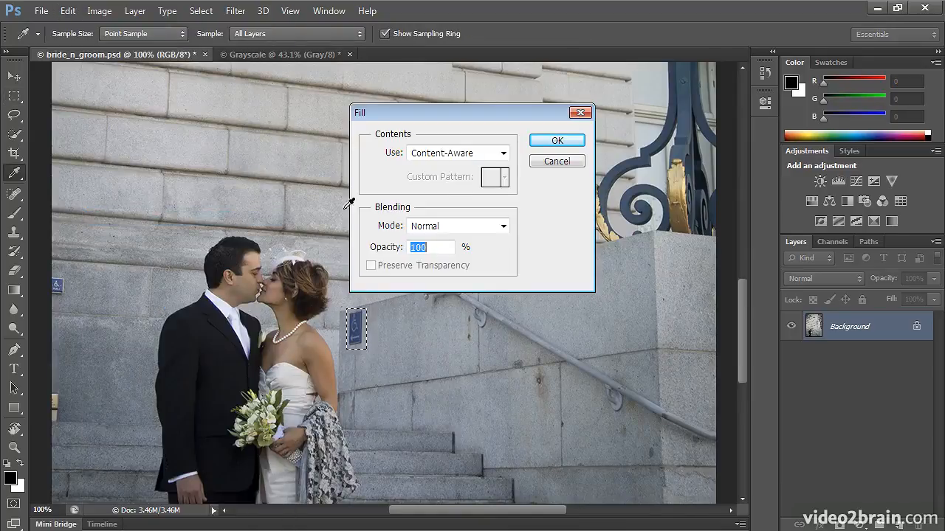
pyautogui.click(556, 140)
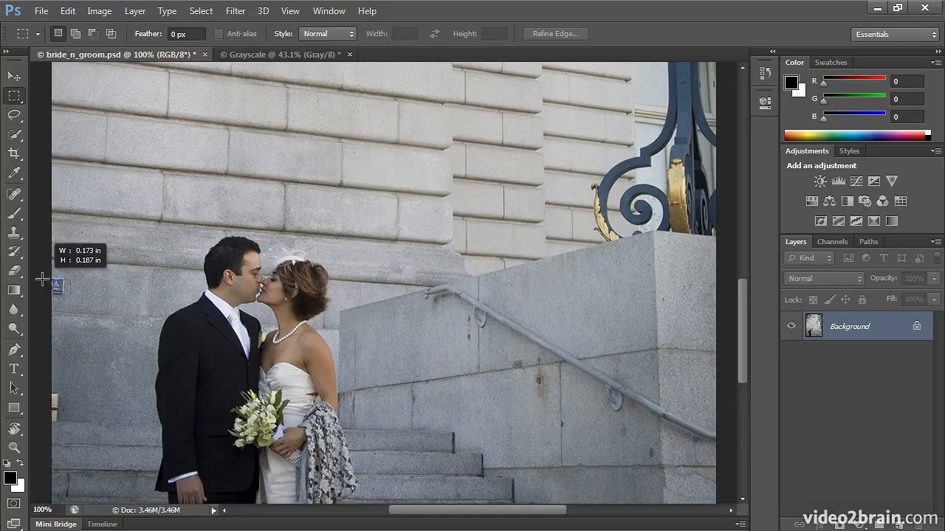
# Erase the blue sign on the left wall the same way with Edit > Fill set to Content-Aware.
pyautogui.click(68, 10)
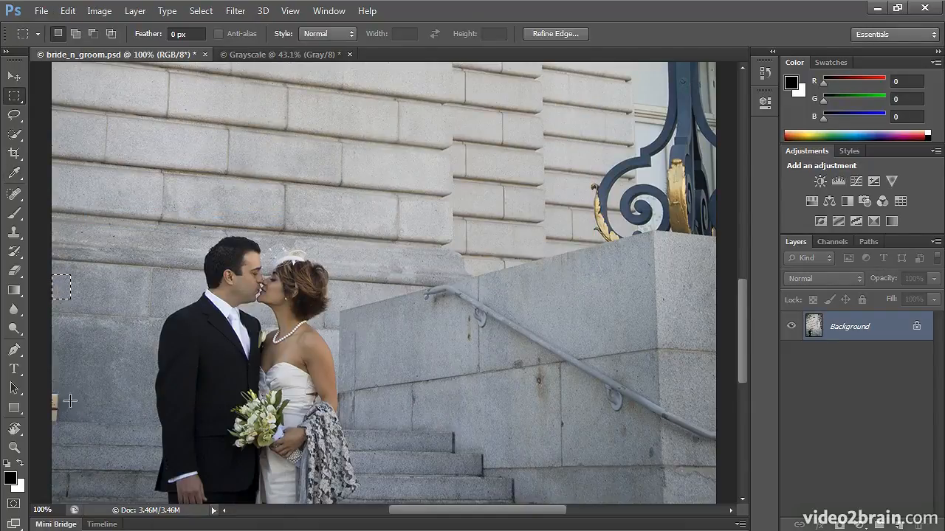
pyautogui.moveTo(62, 287); pyautogui.dragTo(62, 413)
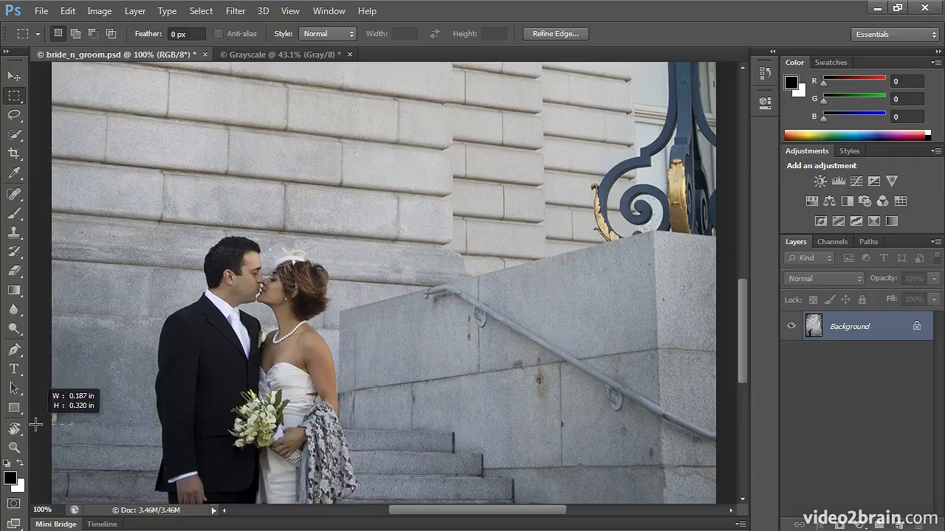
pyautogui.click(68, 11)
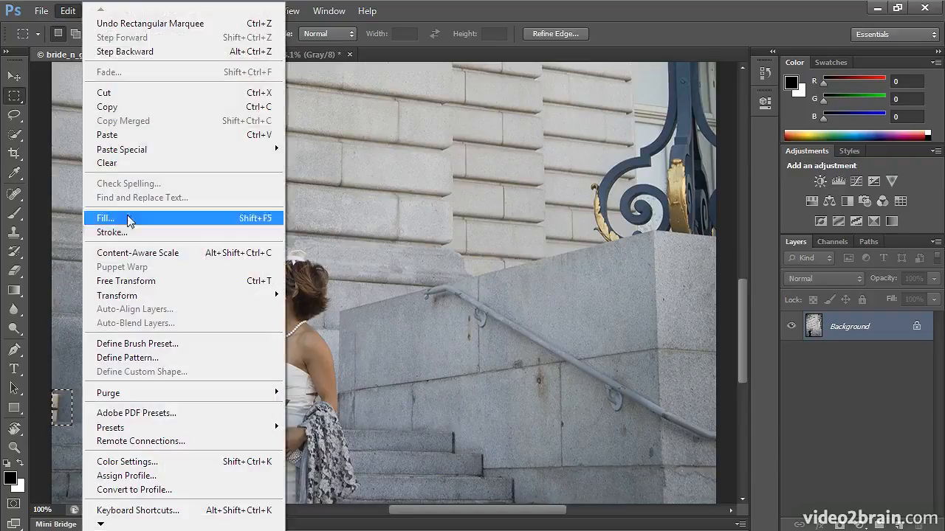
pyautogui.click(105, 219)
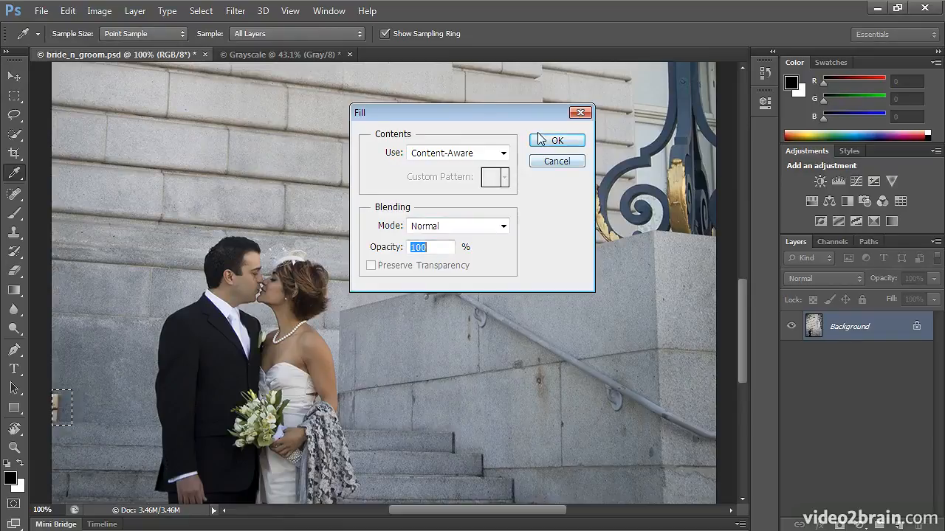
pyautogui.click(555, 140)
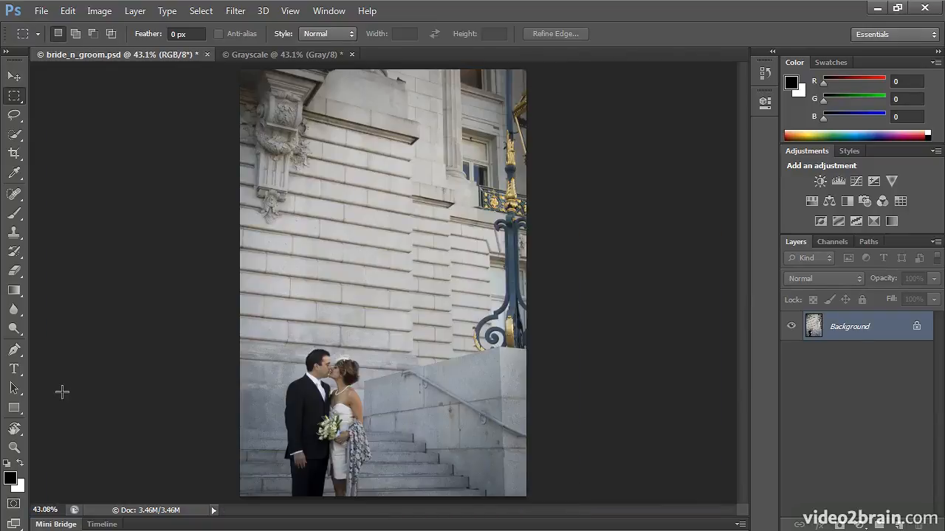
pyautogui.moveTo(72, 371)
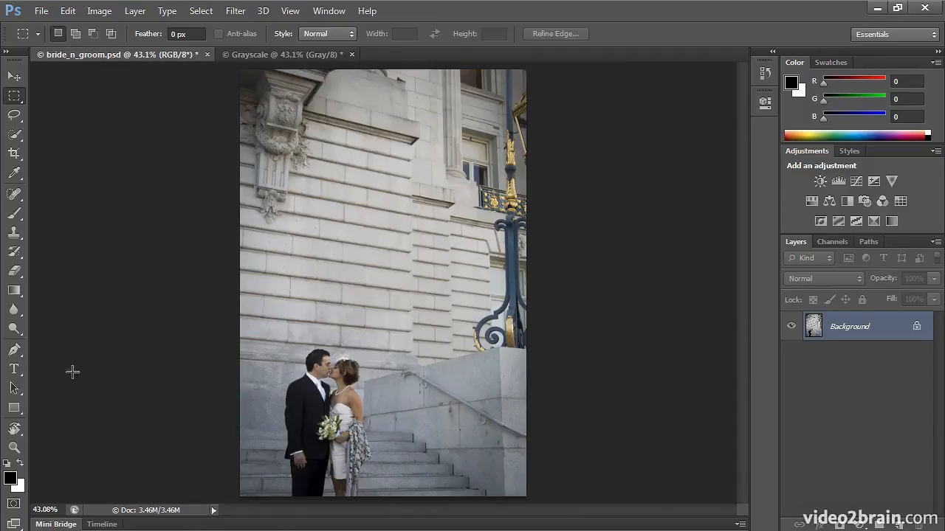
pyautogui.click(100, 10)
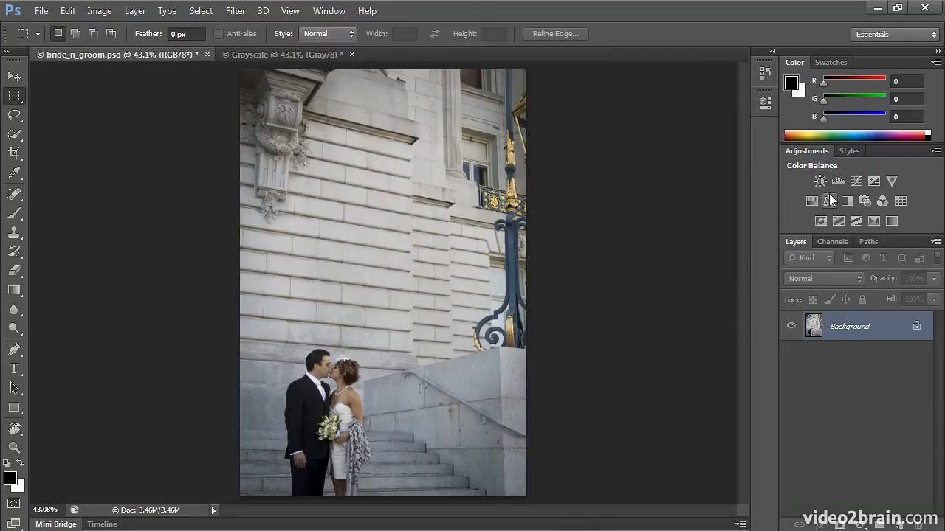
pyautogui.moveTo(838, 180)
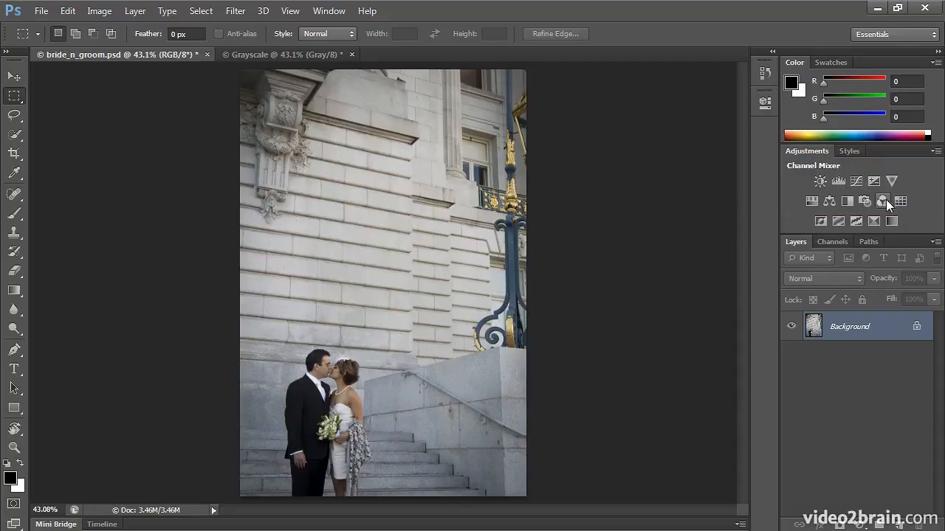
pyautogui.moveTo(847, 201)
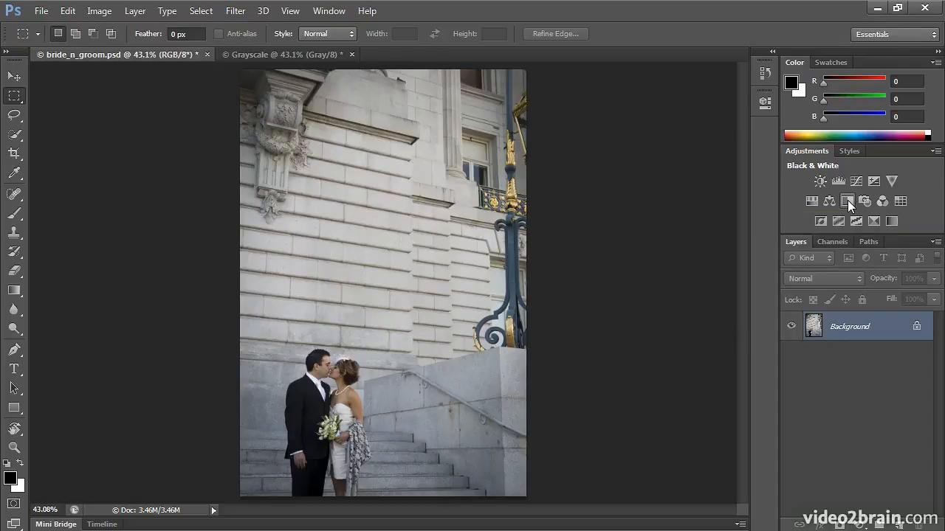
# Add a Black & White adjustment layer, expand its Properties, and lighten Reds to 75.
pyautogui.click(847, 201)
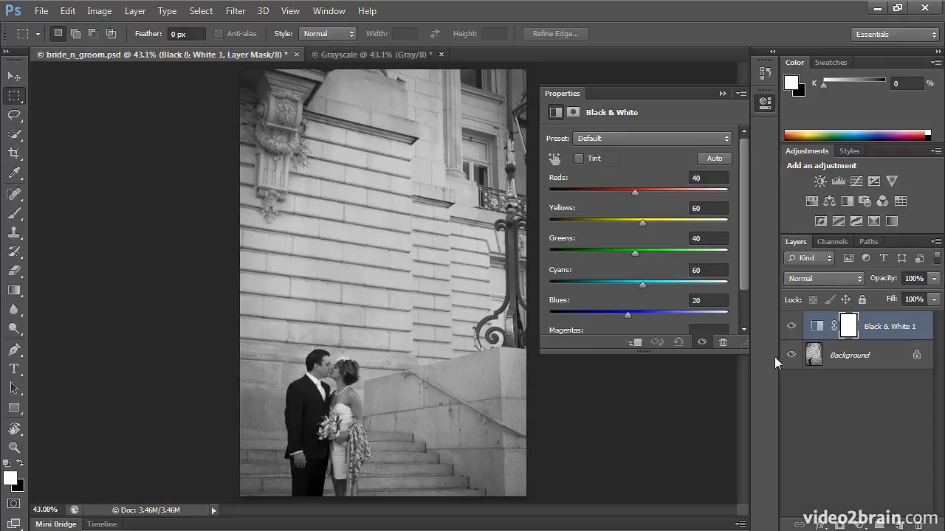
pyautogui.moveTo(342, 376)
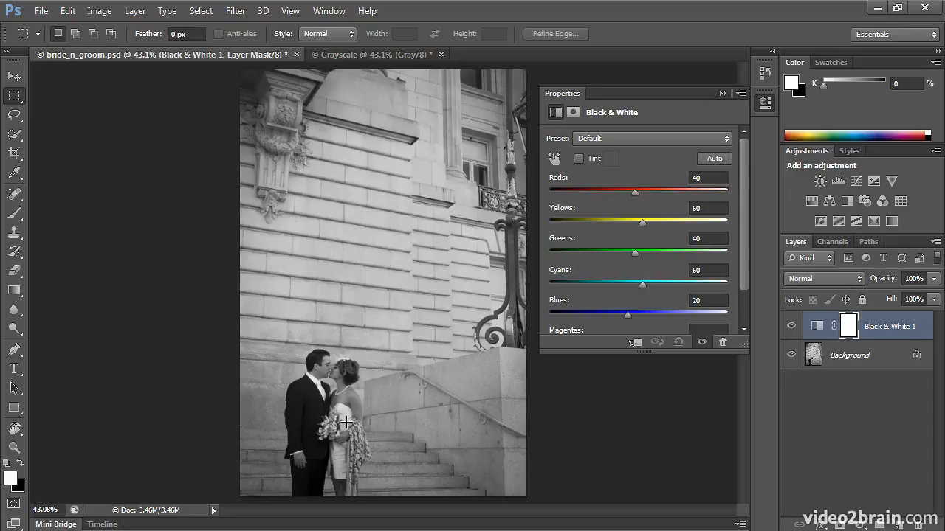
pyautogui.moveTo(475, 413)
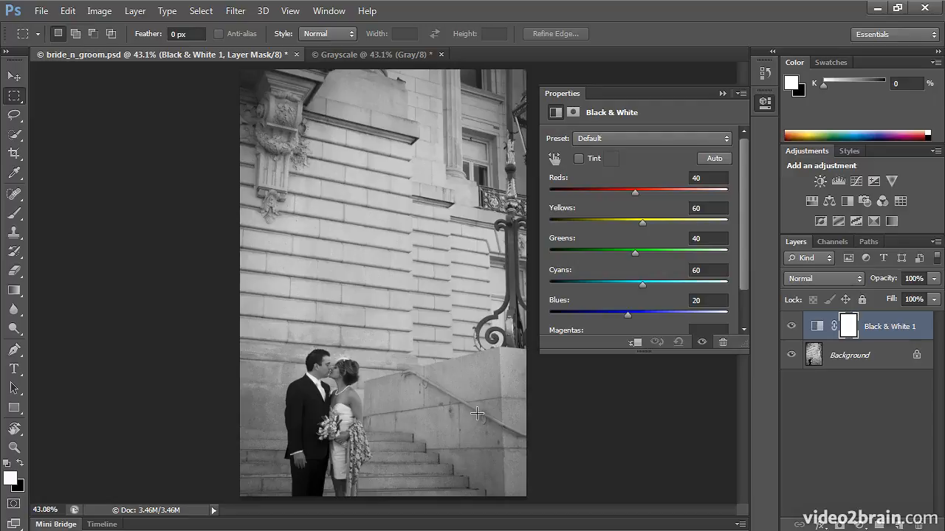
pyautogui.click(99, 11)
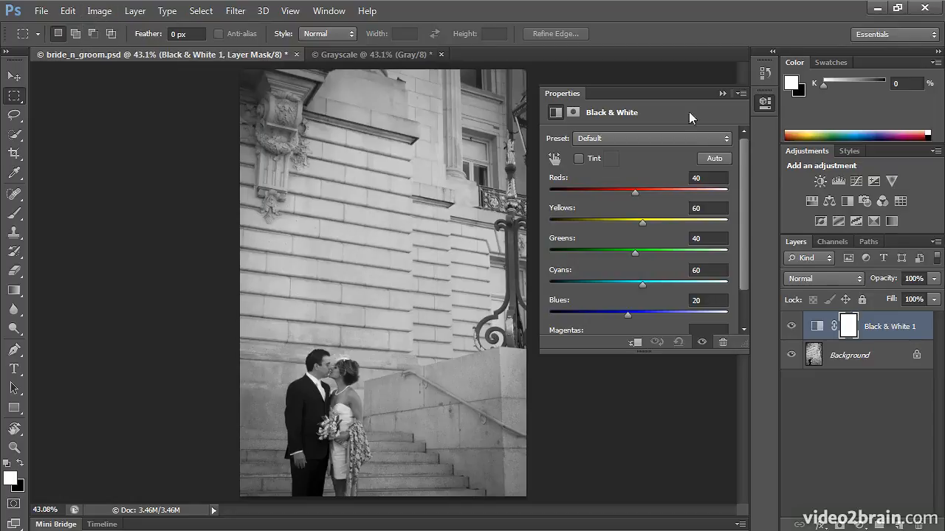
pyautogui.scroll(-3)
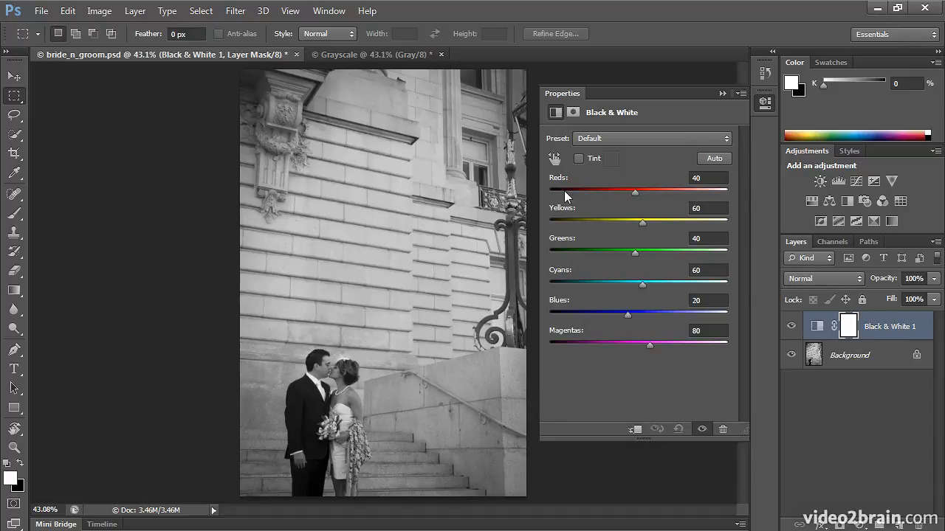
pyautogui.moveTo(569, 298)
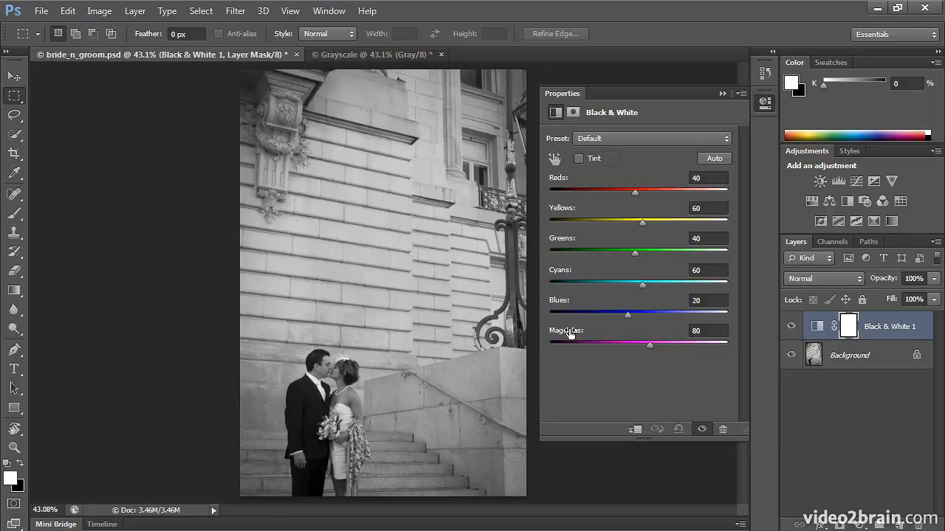
pyautogui.moveTo(597, 375)
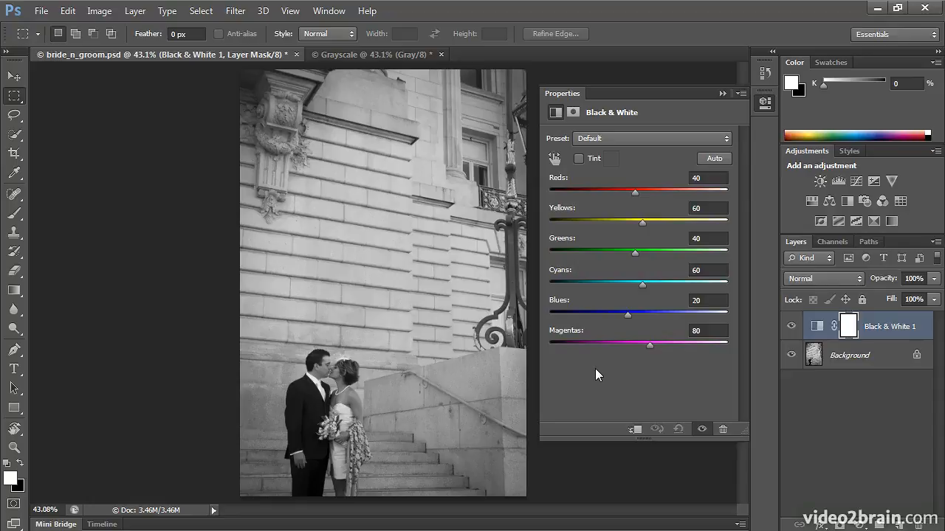
pyautogui.moveTo(543, 361)
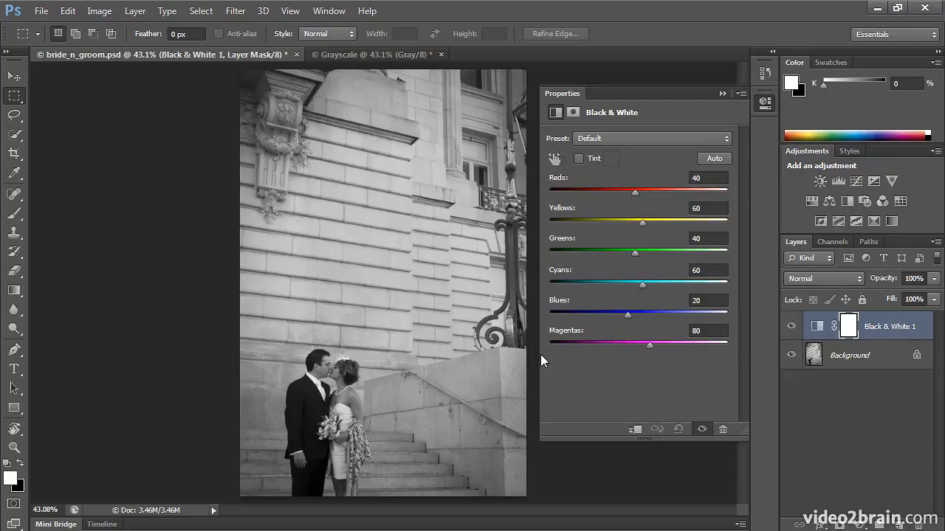
pyautogui.moveTo(637, 266)
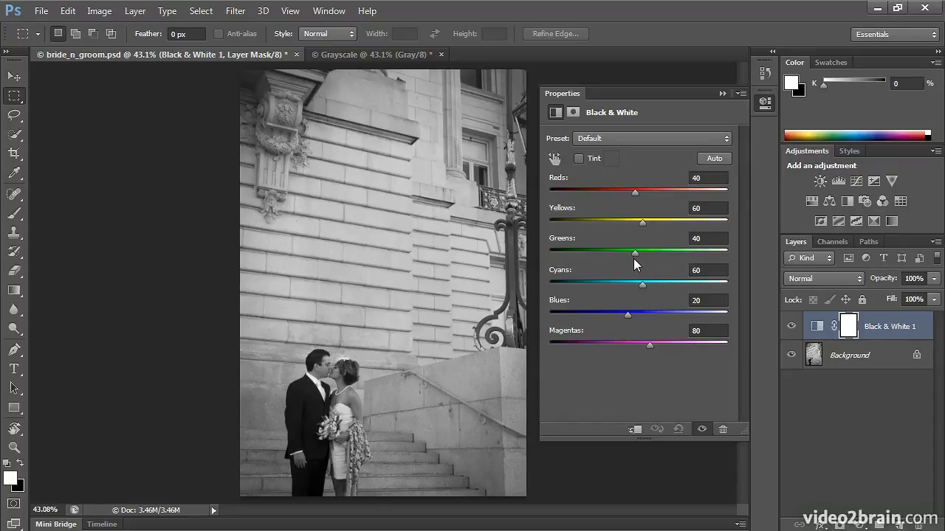
pyautogui.moveTo(635, 192); pyautogui.dragTo(611, 192)
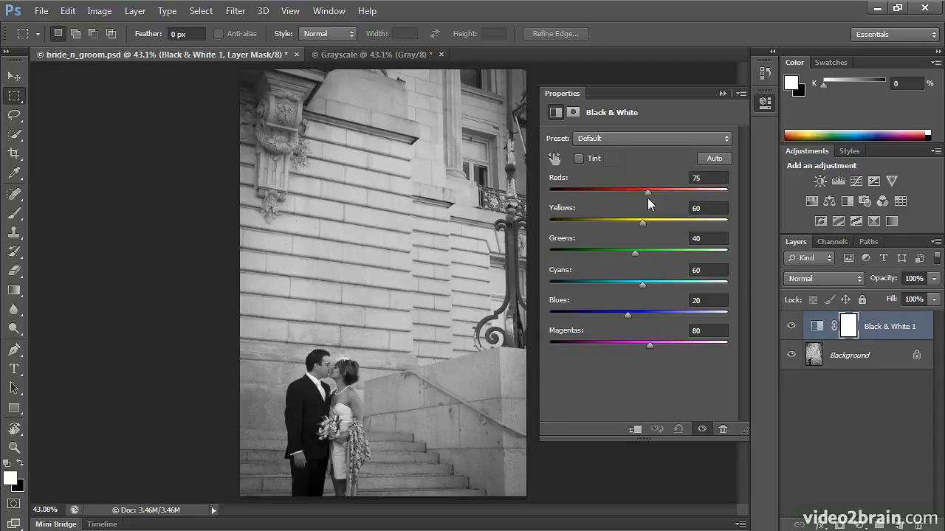
# Sweep the Reds slider darker and brighter across many values, settling it around 60.
pyautogui.moveTo(646, 191); pyautogui.dragTo(620, 192)
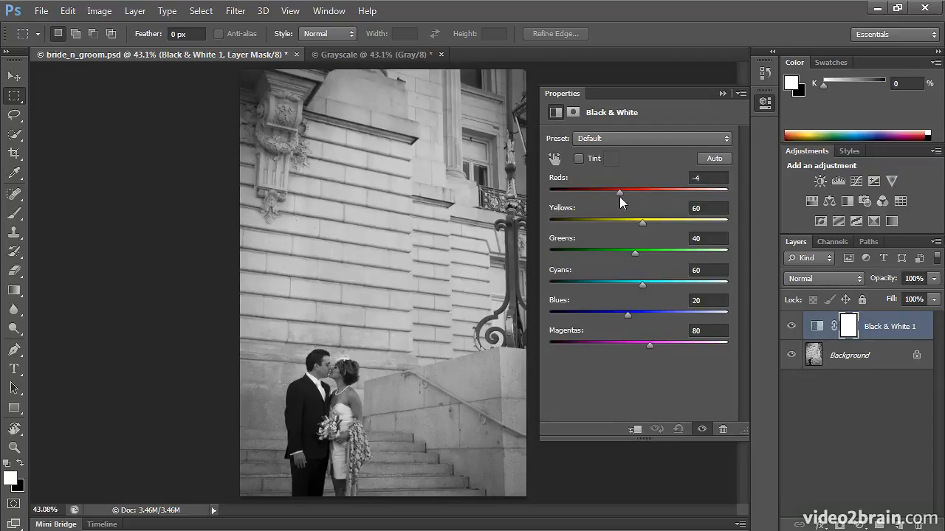
pyautogui.moveTo(618, 191); pyautogui.dragTo(626, 192)
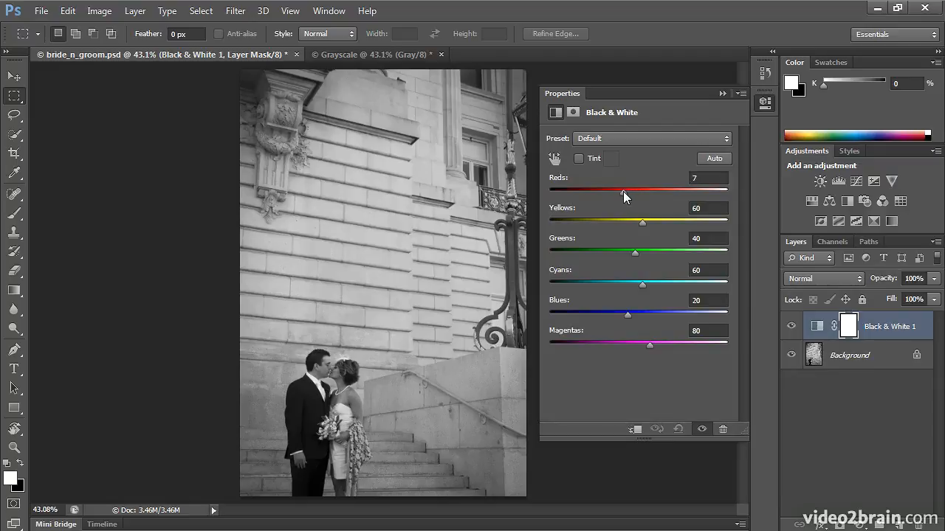
pyautogui.moveTo(623, 191); pyautogui.dragTo(673, 192)
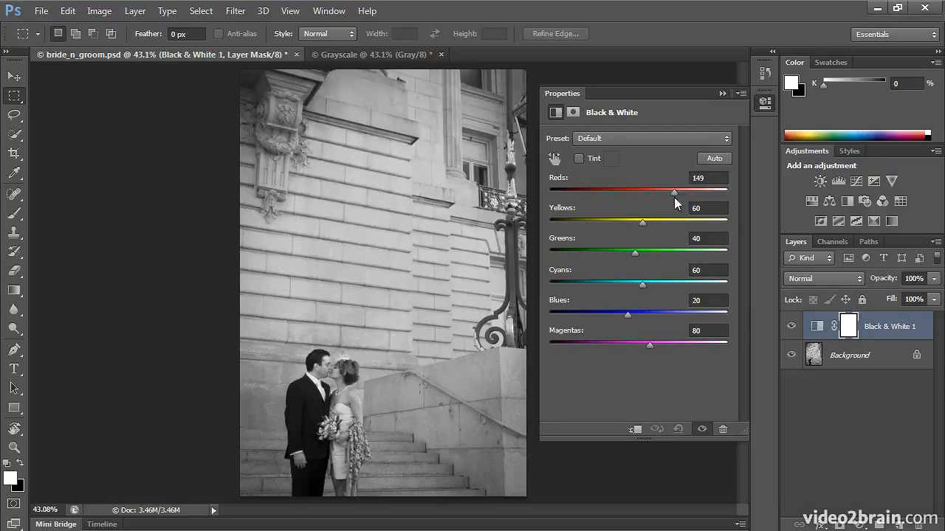
pyautogui.moveTo(673, 192); pyautogui.dragTo(605, 192)
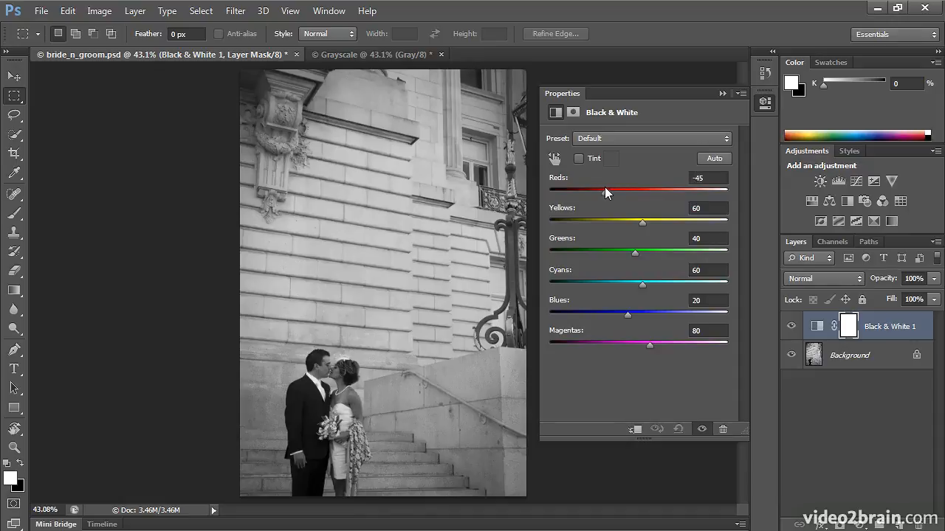
pyautogui.moveTo(607, 192); pyautogui.dragTo(590, 192)
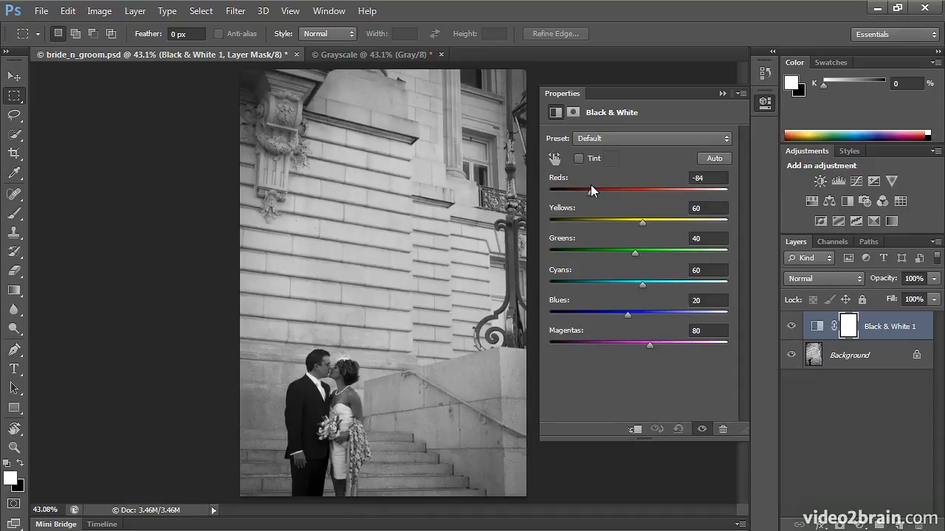
pyautogui.moveTo(590, 192); pyautogui.dragTo(641, 192)
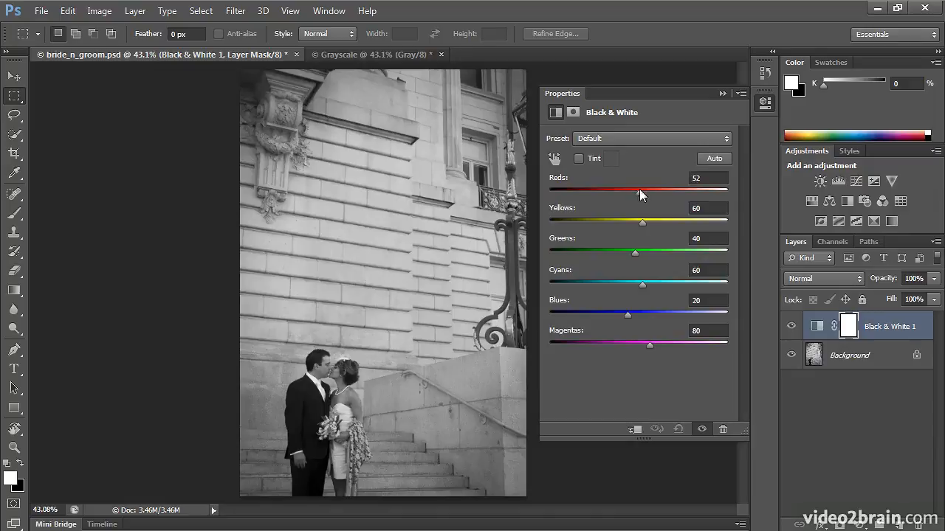
pyautogui.moveTo(641, 192); pyautogui.dragTo(653, 192)
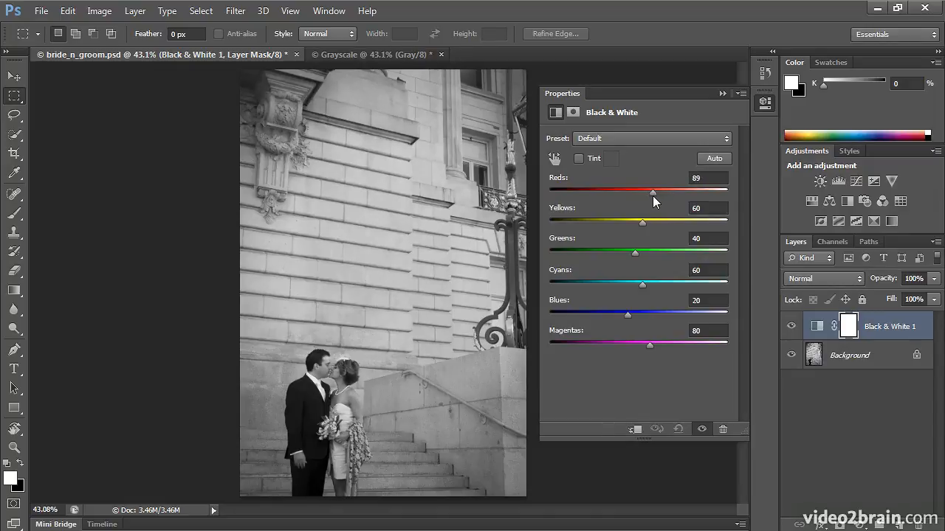
pyautogui.moveTo(652, 192); pyautogui.dragTo(611, 192)
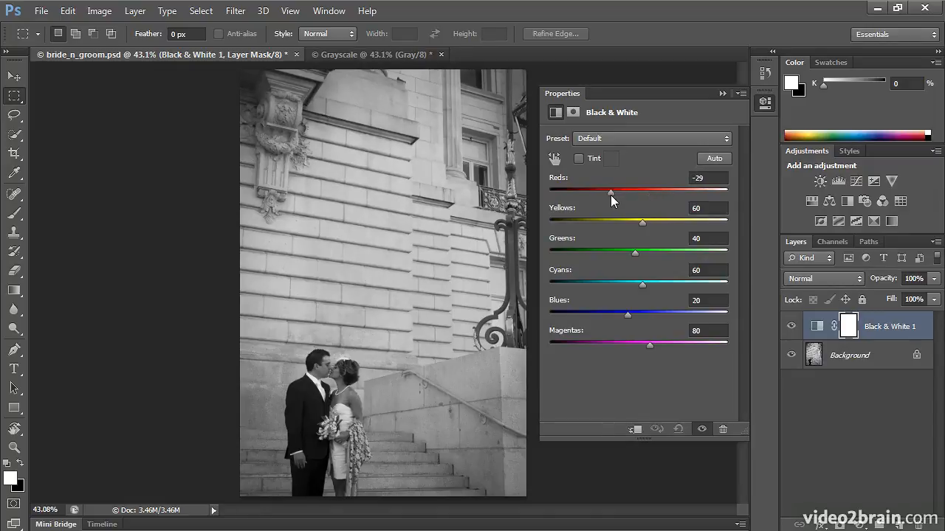
pyautogui.moveTo(611, 192); pyautogui.dragTo(652, 192)
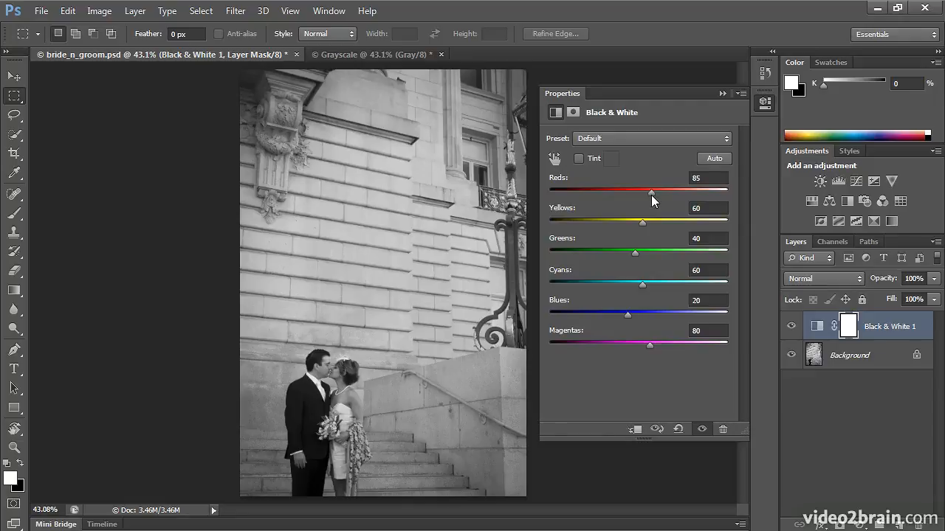
pyautogui.moveTo(652, 201)
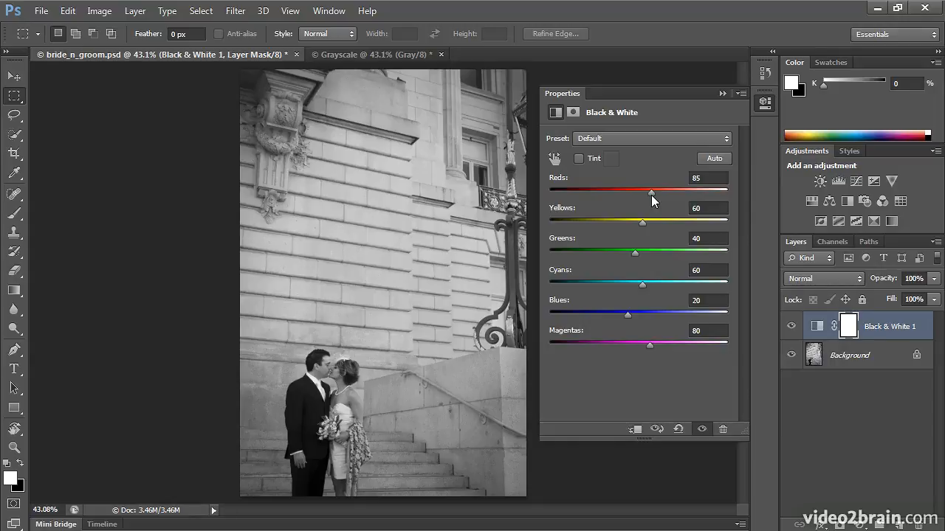
pyautogui.moveTo(652, 192); pyautogui.dragTo(644, 192)
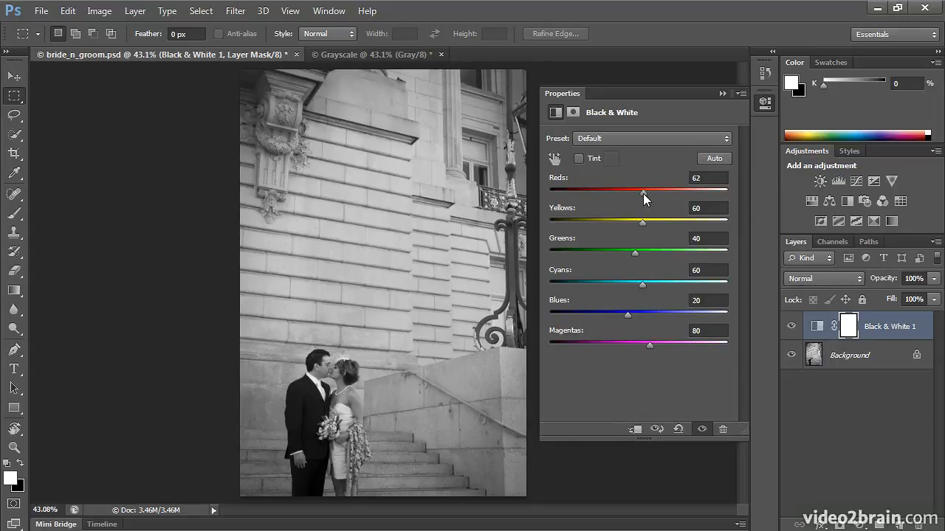
pyautogui.moveTo(643, 190); pyautogui.dragTo(642, 190)
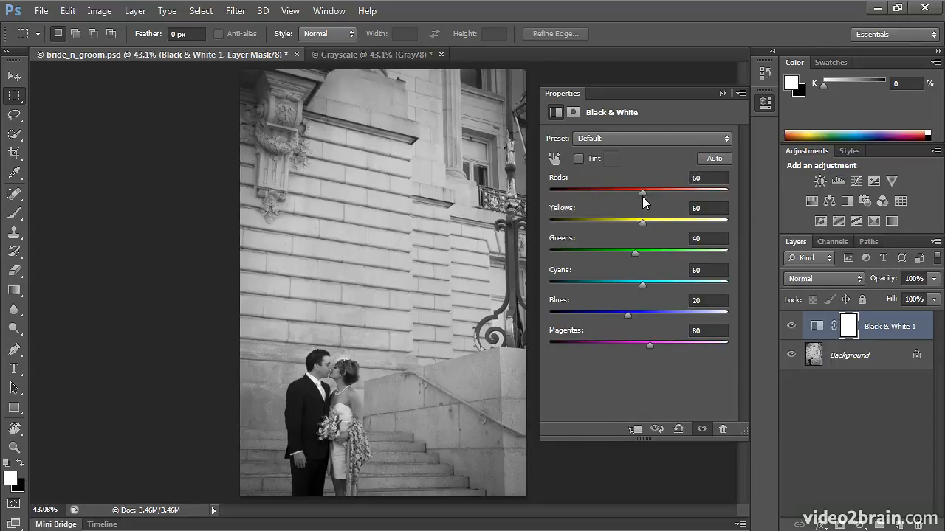
pyautogui.moveTo(641, 191); pyautogui.dragTo(650, 192)
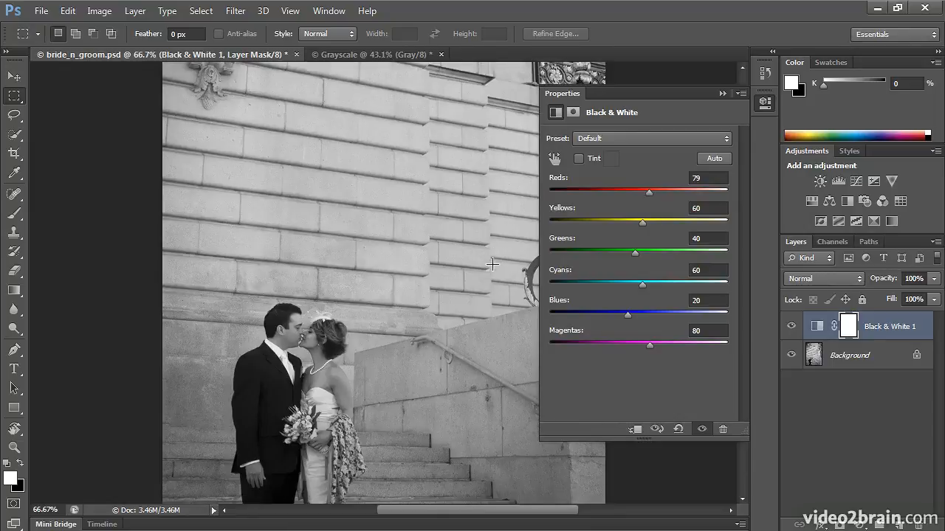
# Try the Yellows slider at darker and lighter settings, finishing at 67.
pyautogui.moveTo(642, 222); pyautogui.dragTo(627, 222)
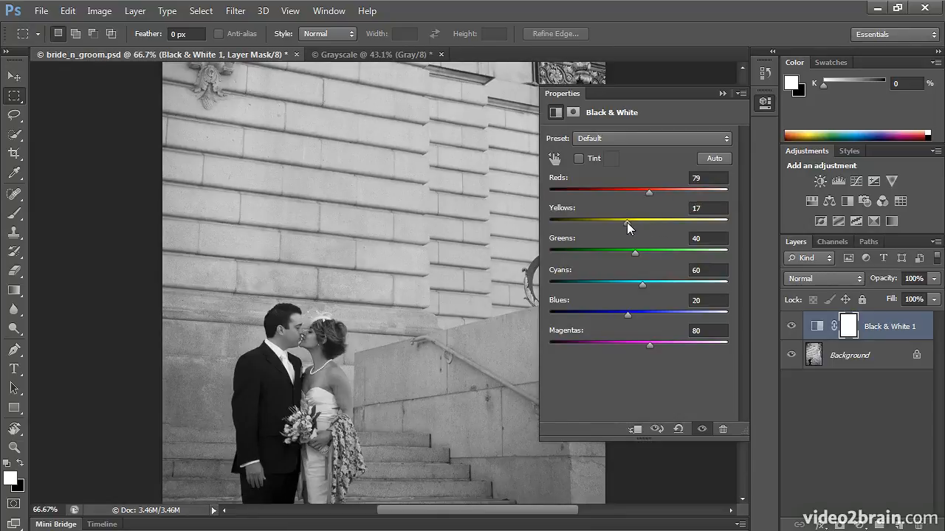
pyautogui.moveTo(648, 223); pyautogui.dragTo(611, 223)
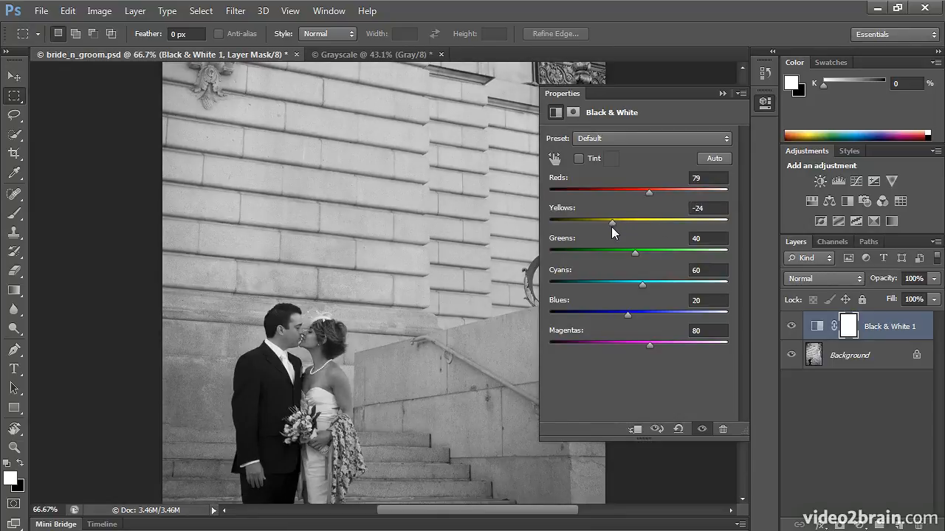
pyautogui.moveTo(611, 221); pyautogui.dragTo(631, 221)
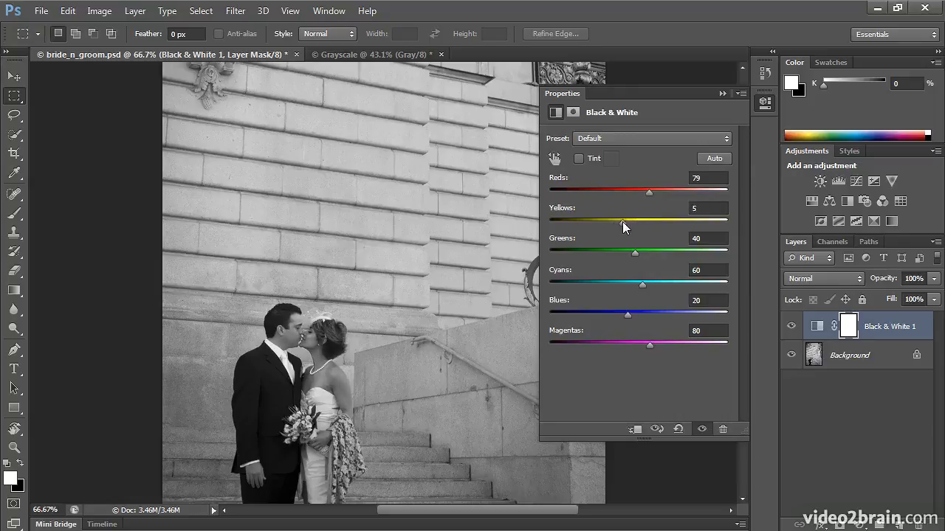
pyautogui.moveTo(623, 224); pyautogui.dragTo(618, 225)
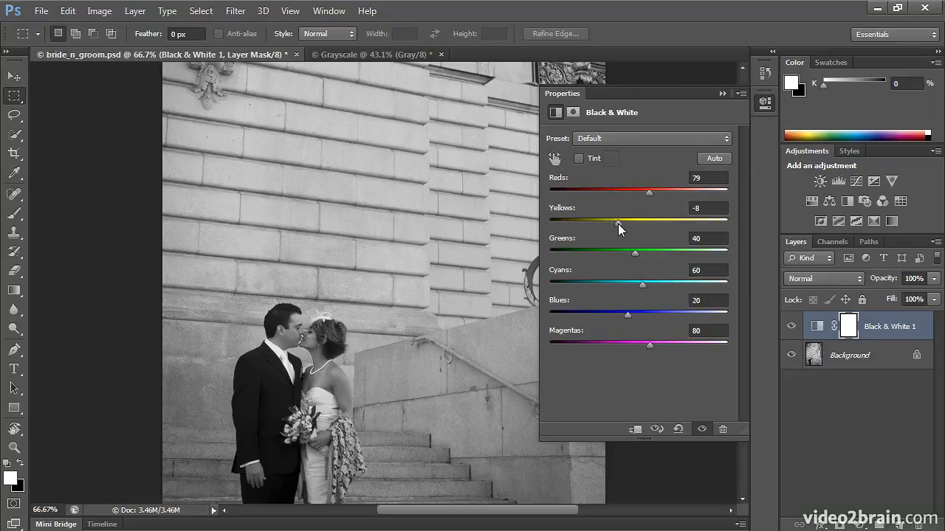
pyautogui.moveTo(619, 225); pyautogui.dragTo(663, 225)
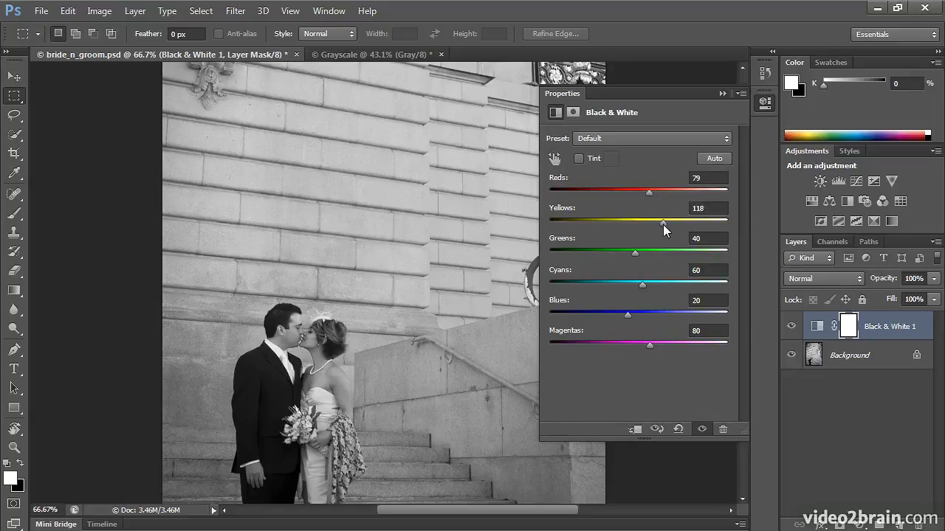
pyautogui.moveTo(663, 223); pyautogui.dragTo(619, 223)
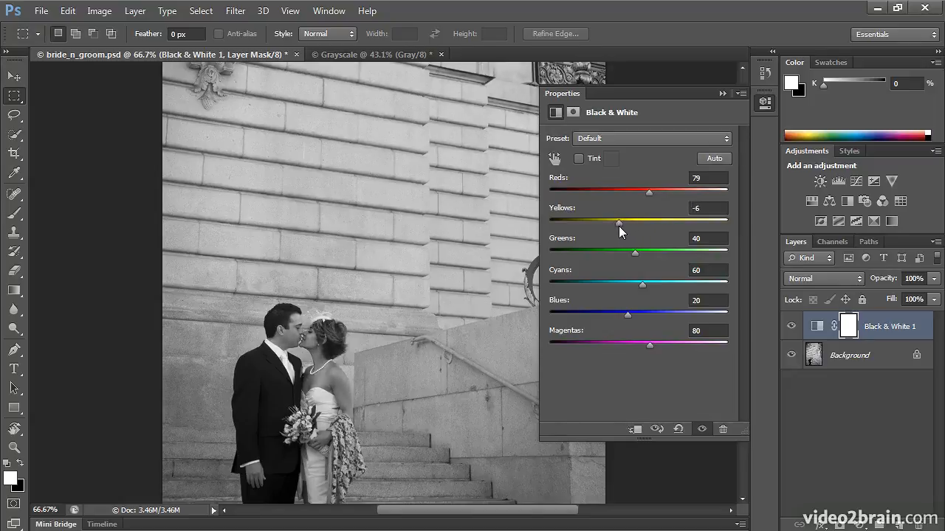
pyautogui.moveTo(618, 223); pyautogui.dragTo(626, 223)
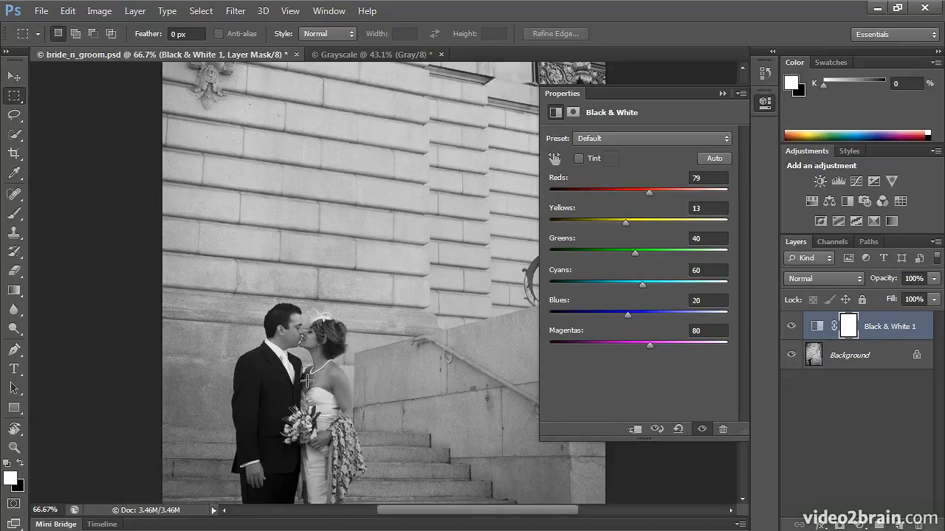
pyautogui.moveTo(626, 223); pyautogui.dragTo(638, 223)
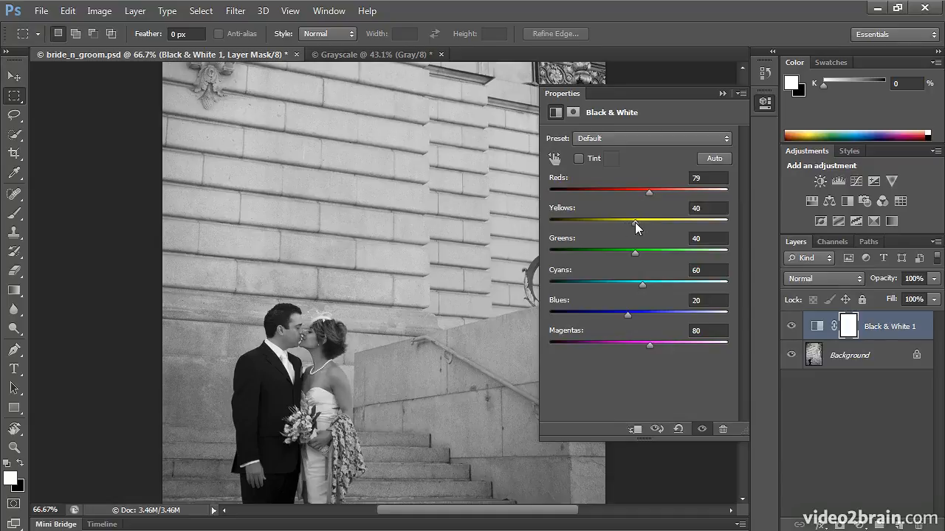
pyautogui.moveTo(632, 223); pyautogui.dragTo(644, 223)
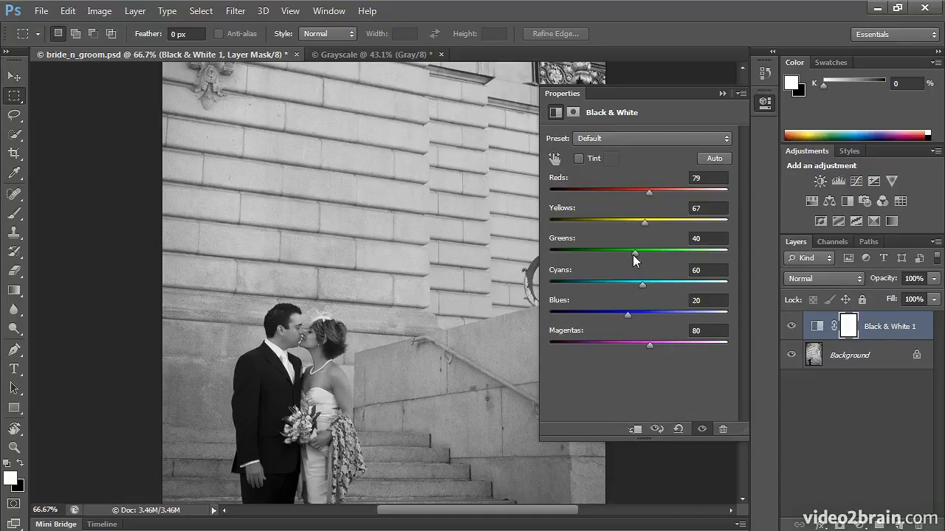
# Try the Greens slider around 44 and toggle the adjustment off and on to compare with colour.
pyautogui.moveTo(634, 254); pyautogui.dragTo(703, 254)
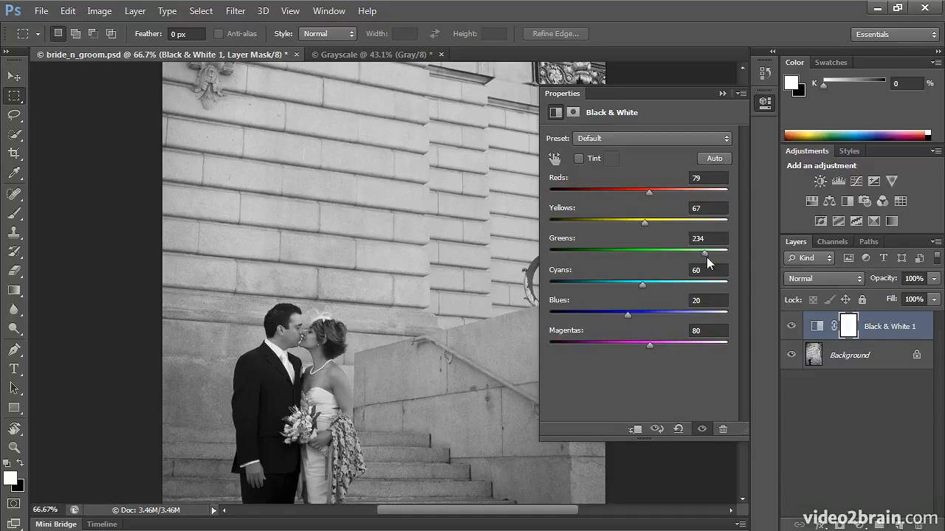
pyautogui.moveTo(702, 254); pyautogui.dragTo(626, 254)
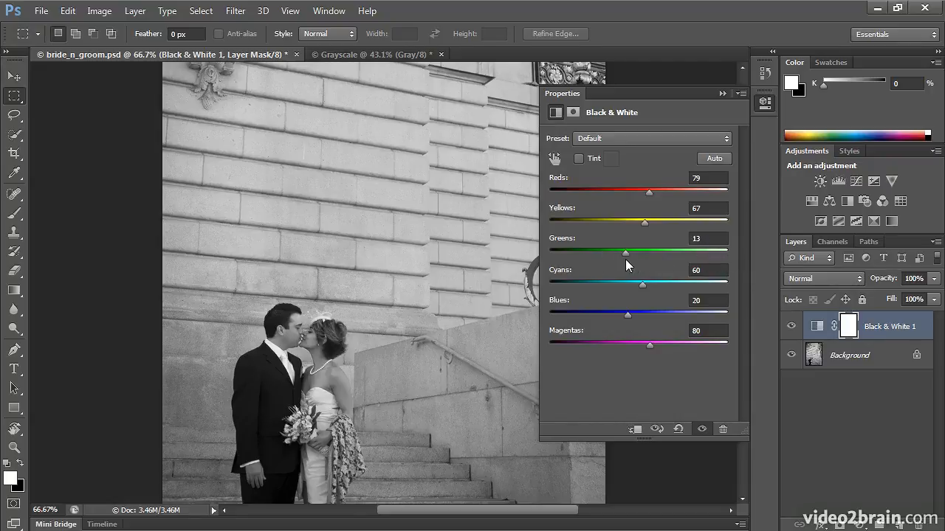
pyautogui.moveTo(624, 253); pyautogui.dragTo(638, 253)
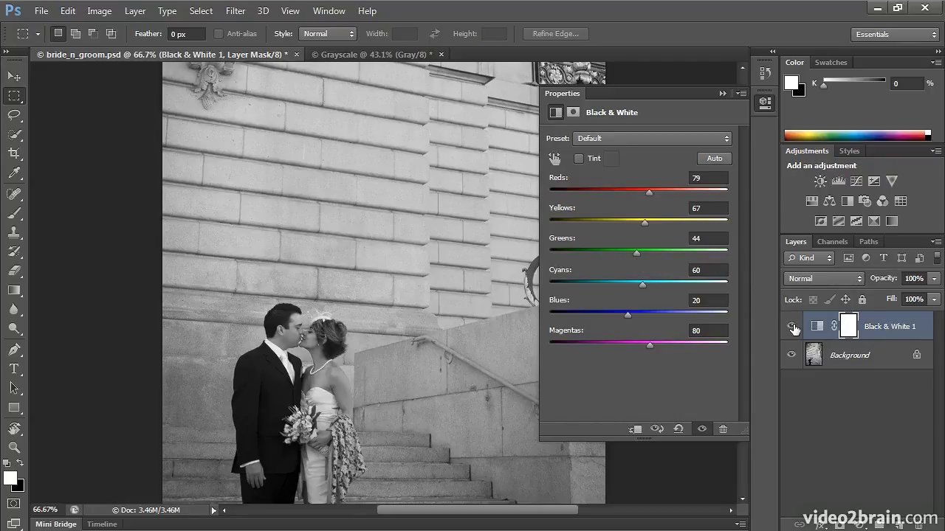
pyautogui.click(791, 326)
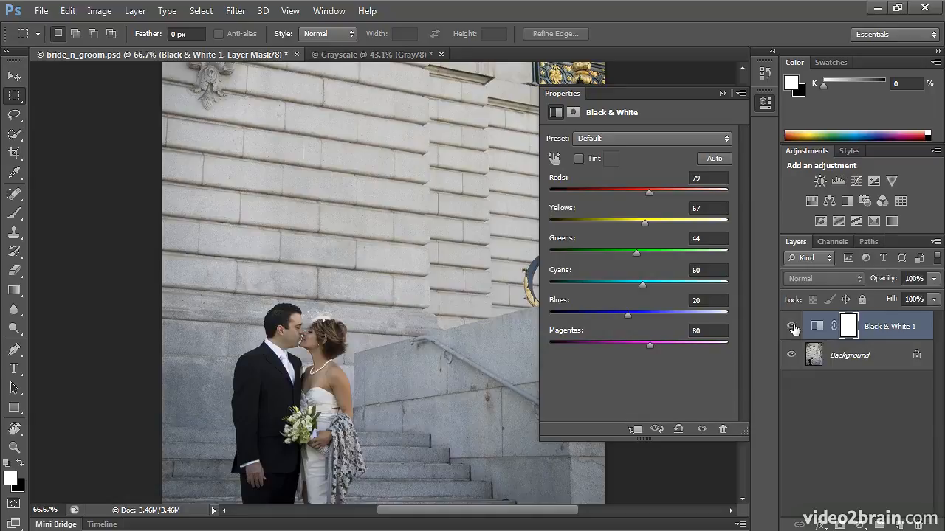
pyautogui.click(791, 326)
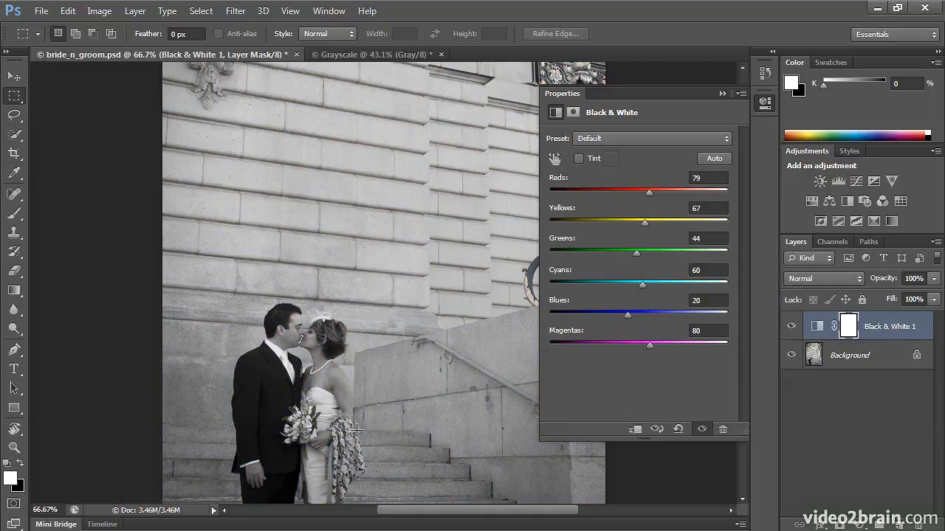
pyautogui.moveTo(771, 312)
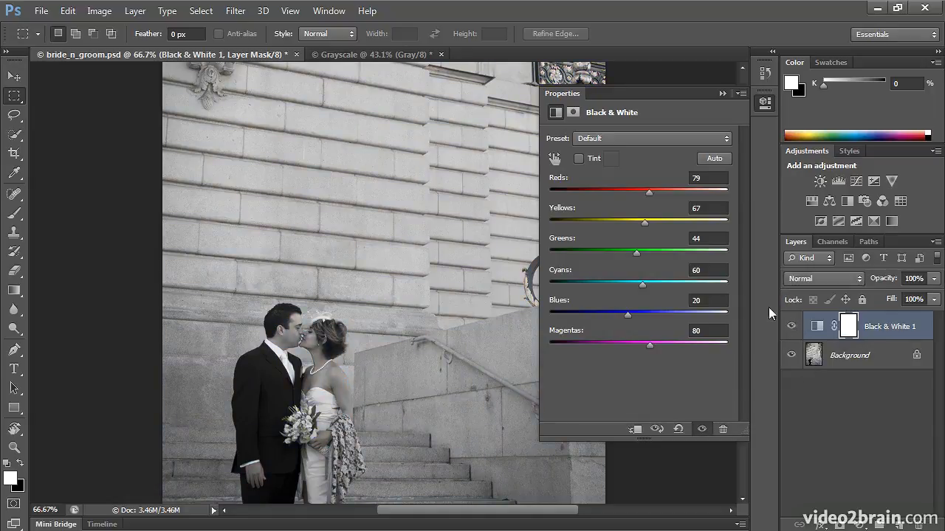
# Push the Greens value far higher, past 100 to about 157.
pyautogui.moveTo(637, 252); pyautogui.dragTo(588, 252)
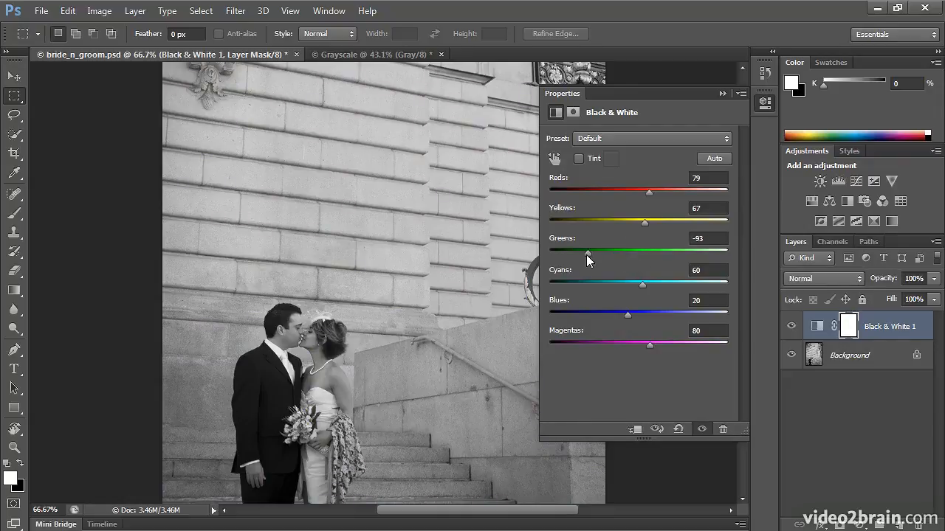
pyautogui.moveTo(587, 252); pyautogui.dragTo(550, 252)
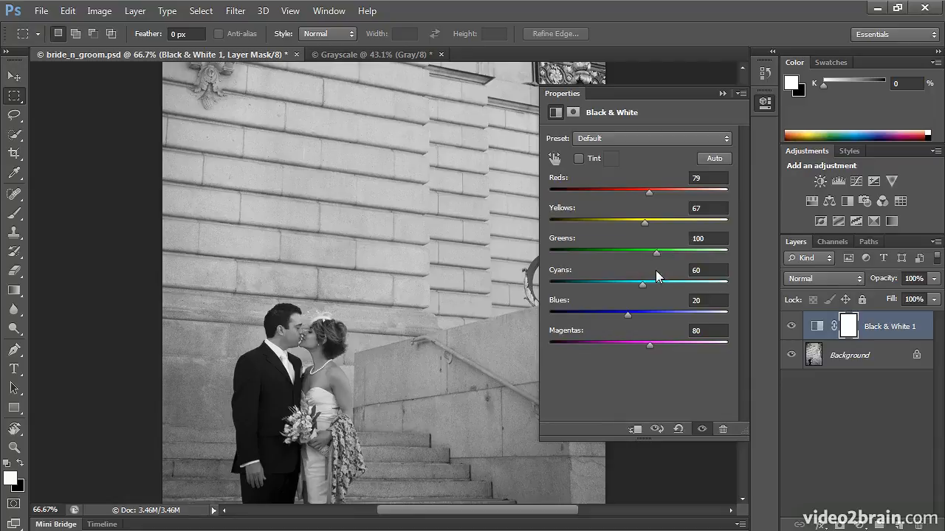
pyautogui.moveTo(656, 252); pyautogui.dragTo(676, 253)
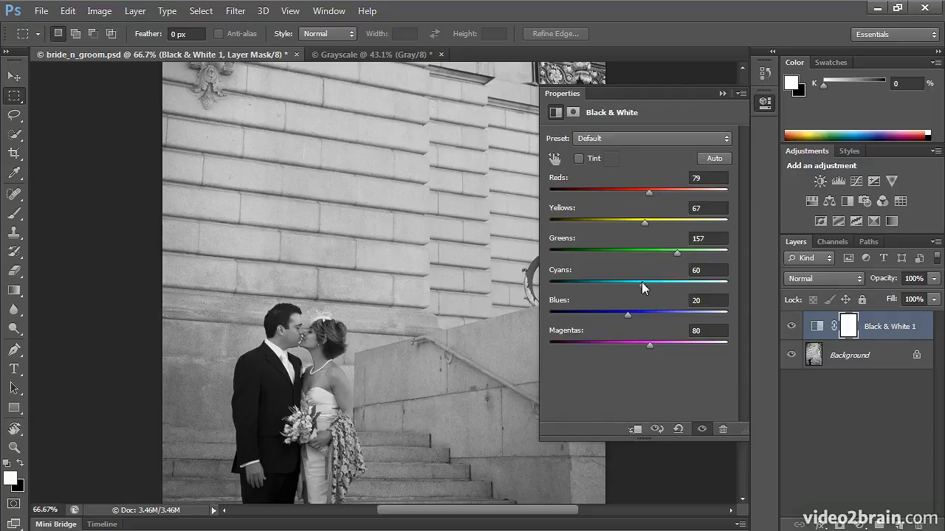
# Try the Cyans slider across 25 and 59 and settle it at 98.
pyautogui.moveTo(636, 286); pyautogui.dragTo(667, 286)
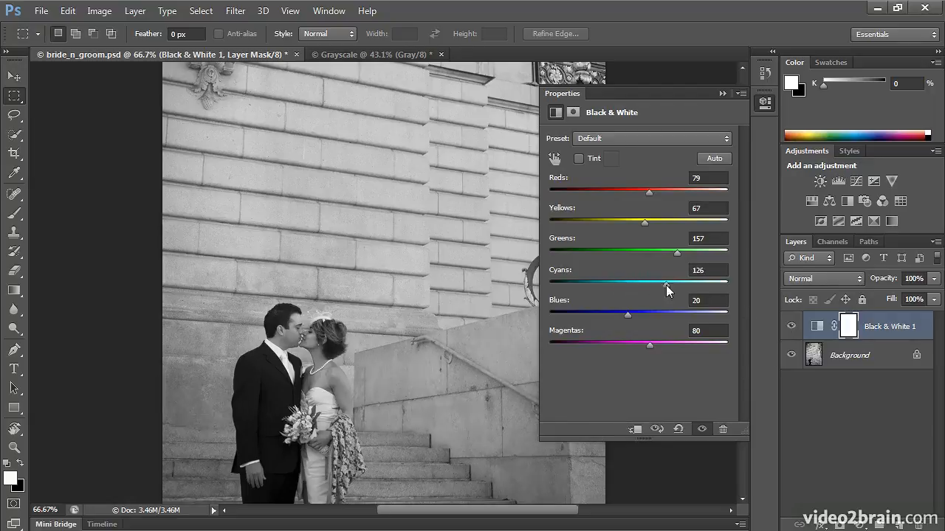
pyautogui.moveTo(665, 284); pyautogui.dragTo(602, 283)
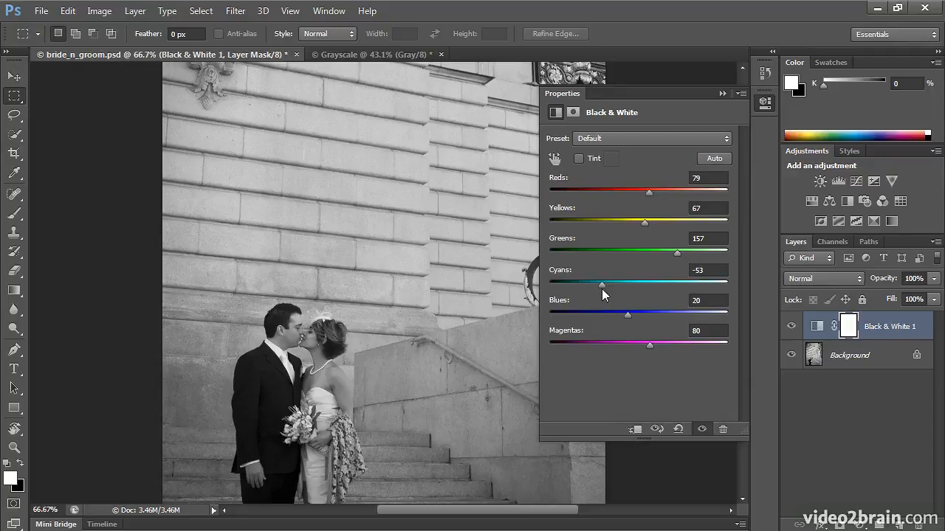
pyautogui.moveTo(602, 283); pyautogui.dragTo(600, 283)
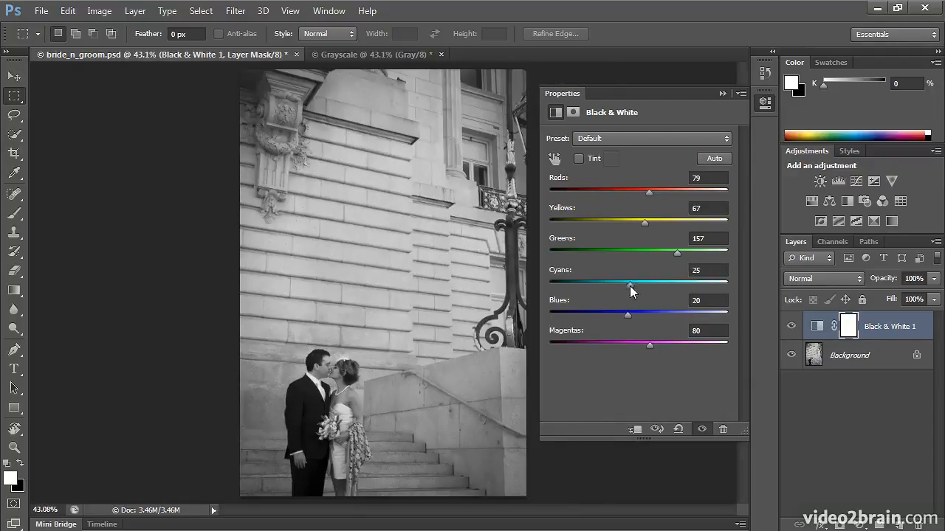
pyautogui.moveTo(612, 284); pyautogui.dragTo(645, 284)
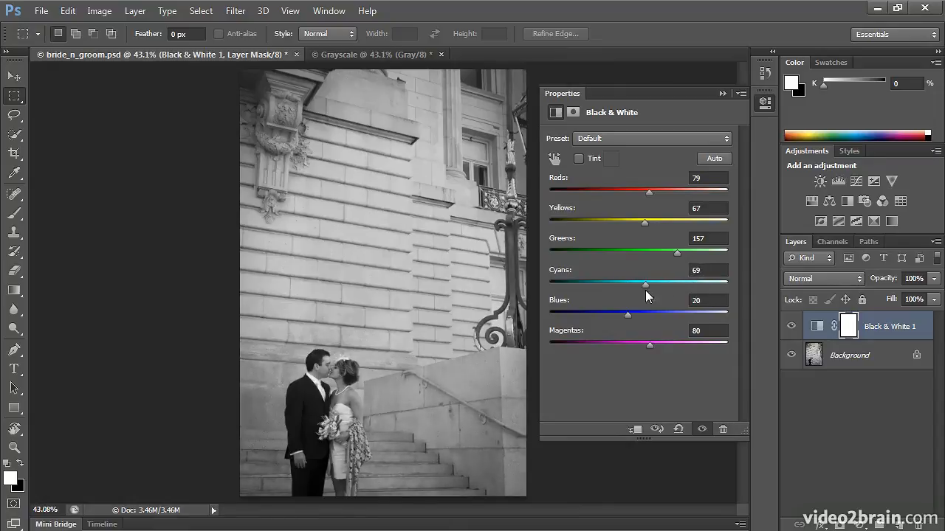
pyautogui.moveTo(644, 284); pyautogui.dragTo(655, 284)
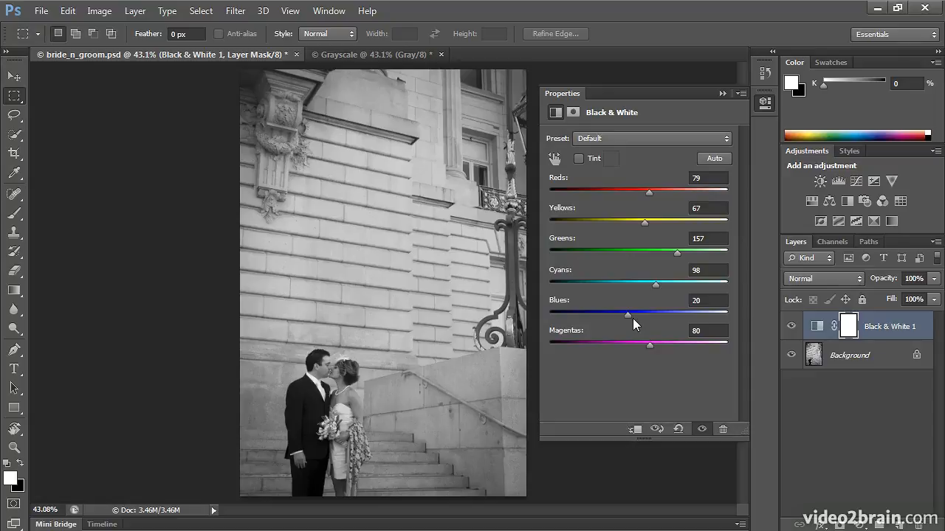
# Toggle the Black & White 1 layer's visibility to compare against the colour original.
pyautogui.click(791, 326)
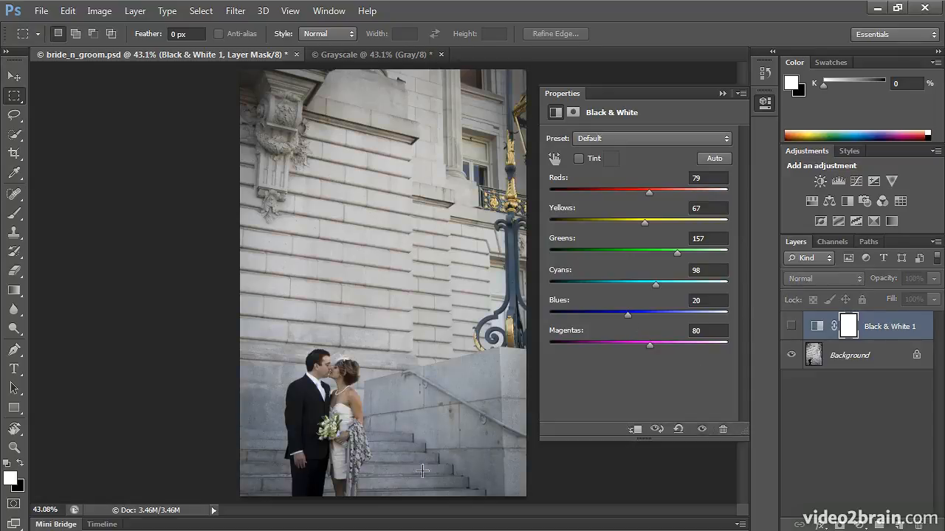
pyautogui.moveTo(496, 404)
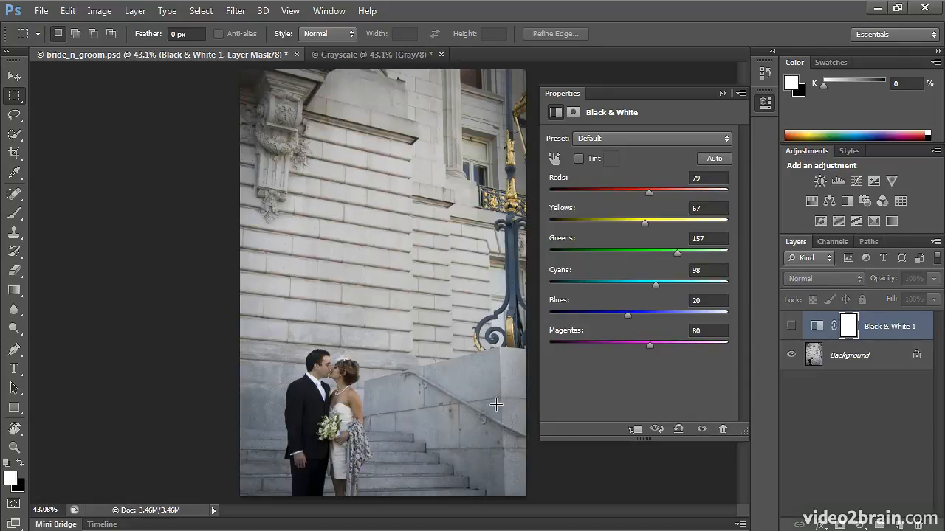
pyautogui.moveTo(508, 434)
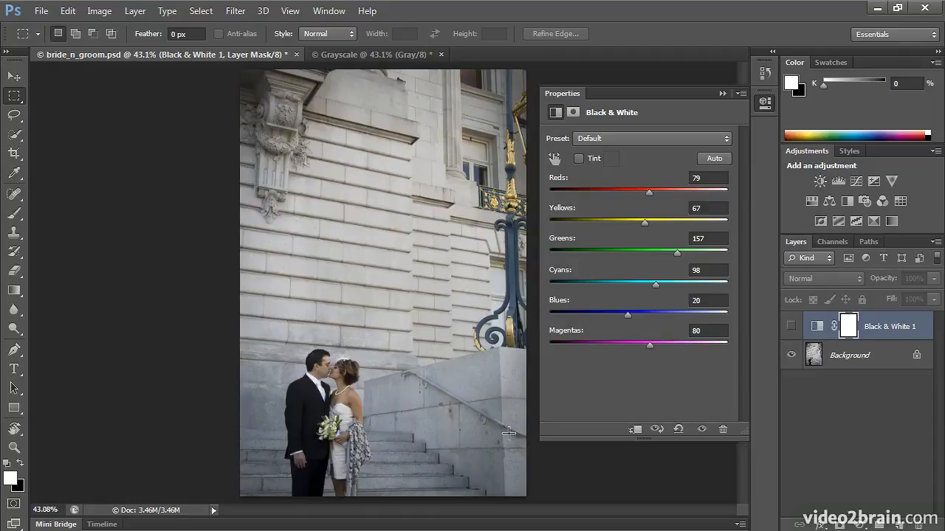
pyautogui.moveTo(504, 434)
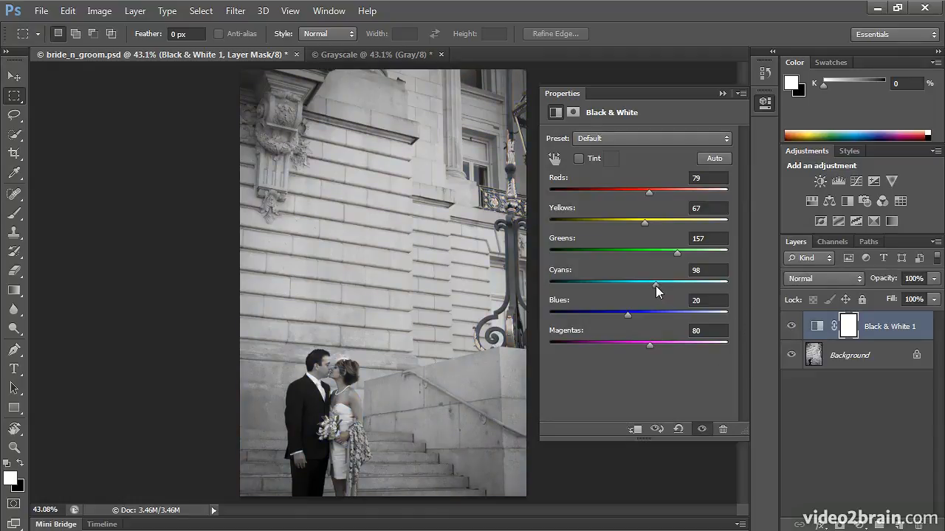
# Raise Cyans to 180 and pull Blues down to -165 in the Black & White adjustment.
pyautogui.moveTo(656, 283); pyautogui.dragTo(567, 283)
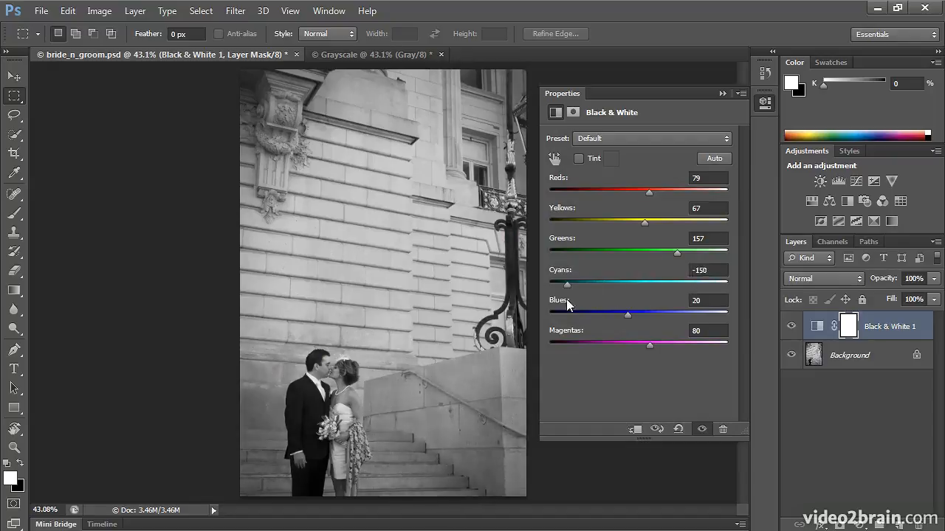
pyautogui.moveTo(567, 285); pyautogui.dragTo(687, 285)
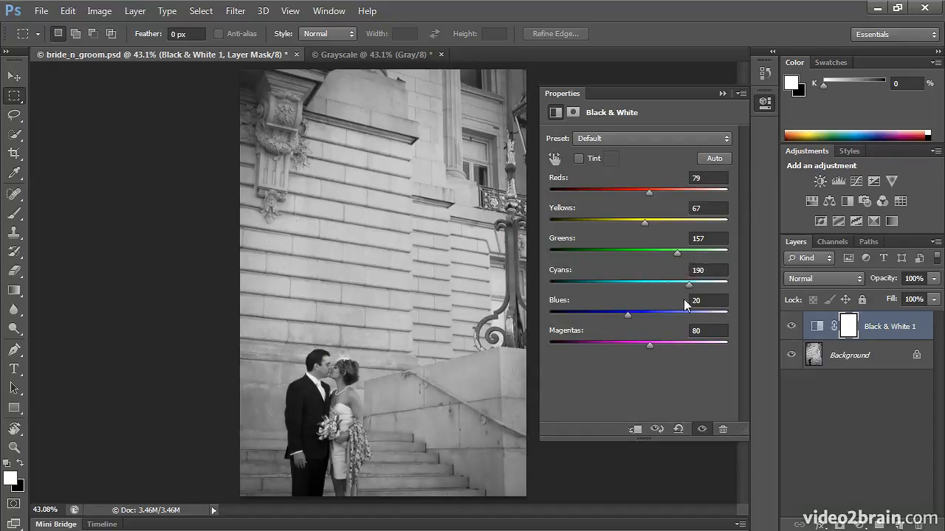
pyautogui.moveTo(687, 287); pyautogui.dragTo(679, 286)
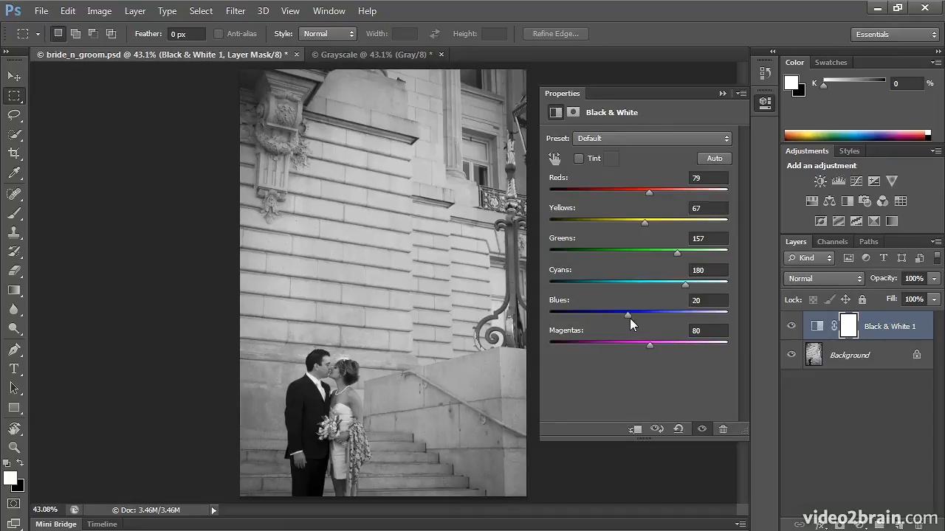
pyautogui.moveTo(626, 316); pyautogui.dragTo(632, 316)
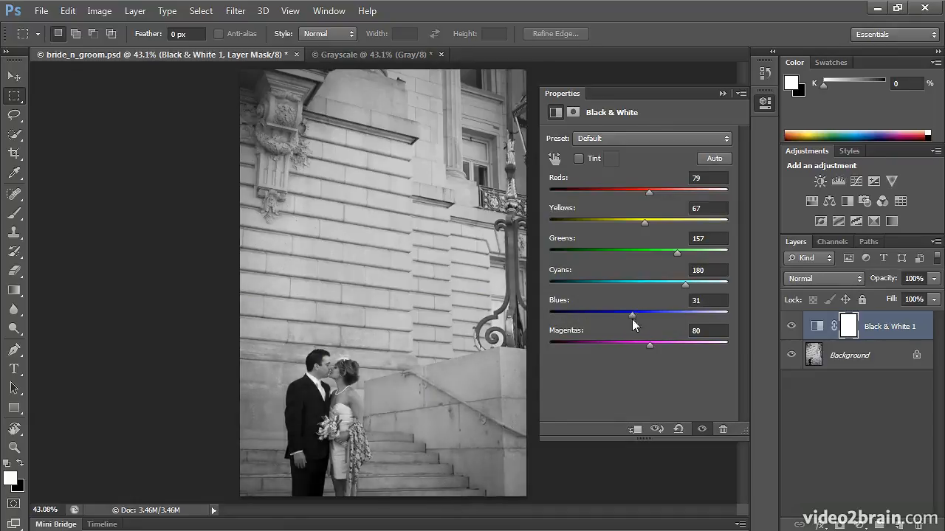
pyautogui.moveTo(632, 312); pyautogui.dragTo(583, 313)
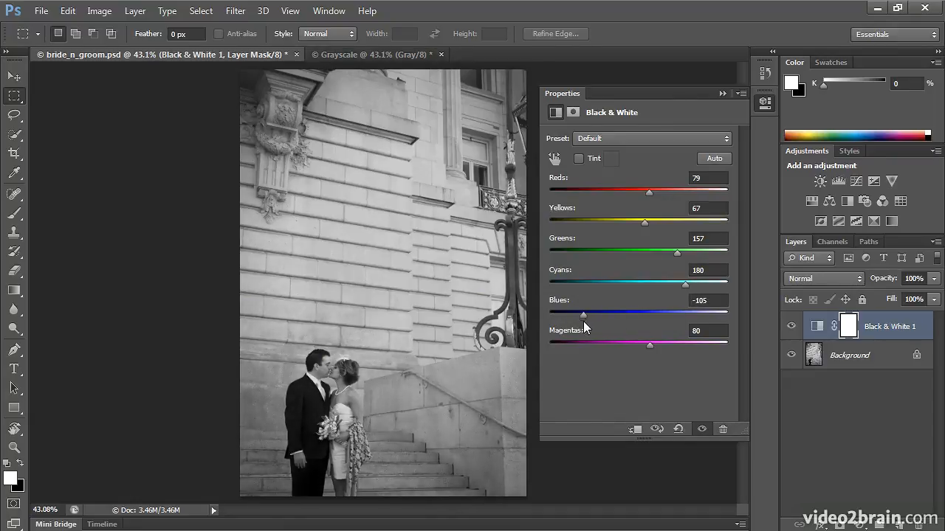
pyautogui.moveTo(583, 313); pyautogui.dragTo(561, 313)
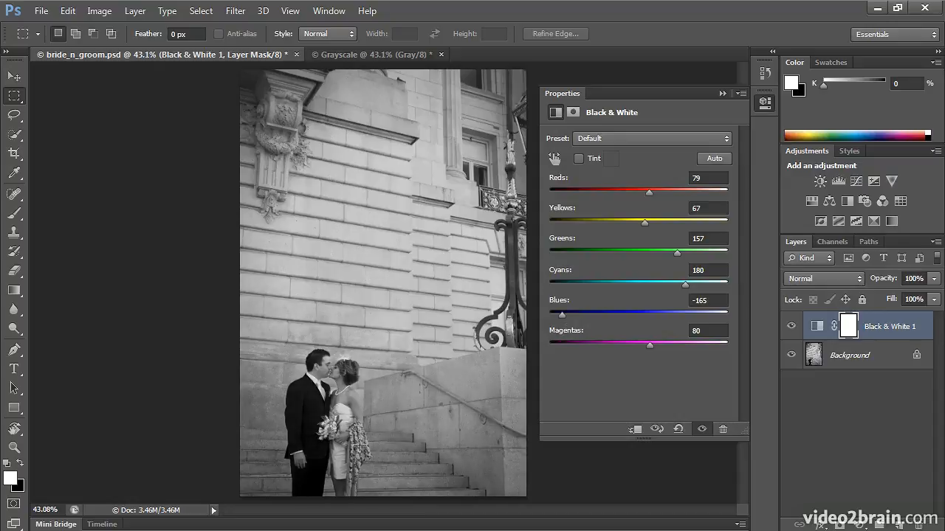
pyautogui.moveTo(568, 416)
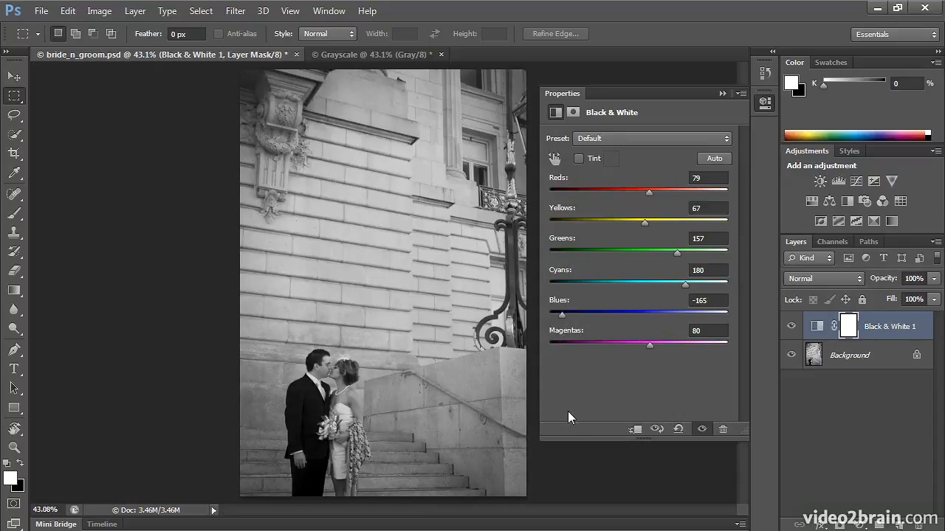
# Set Magentas to 25, then collapse the Properties panel and go to Window > Arrange.
pyautogui.click(791, 327)
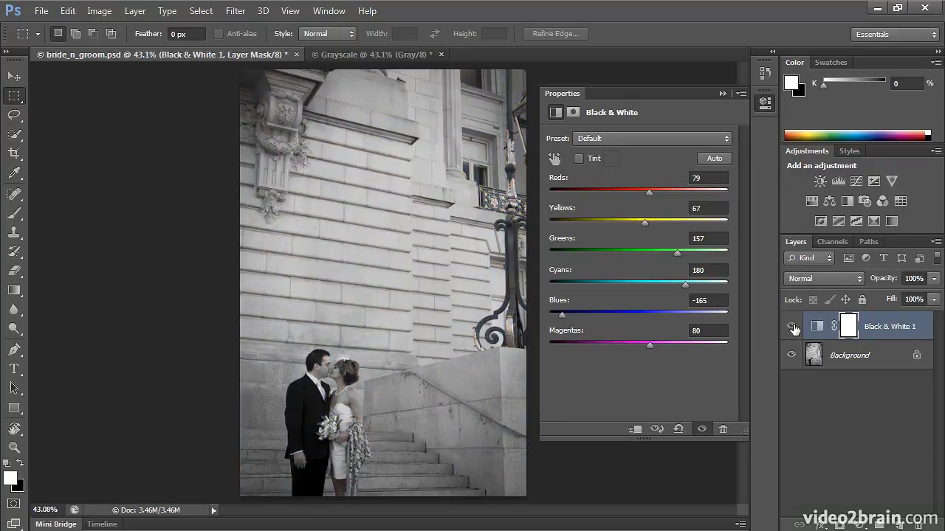
pyautogui.moveTo(650, 346); pyautogui.dragTo(576, 345)
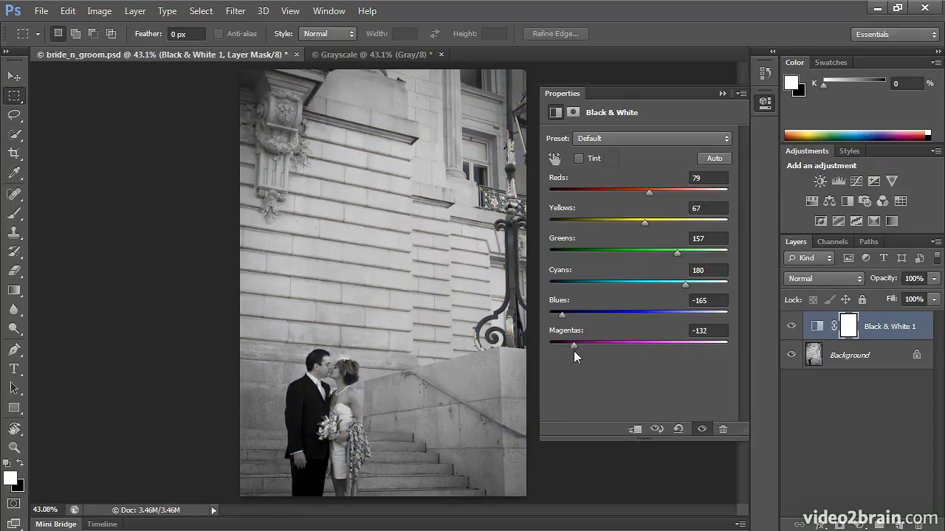
pyautogui.moveTo(575, 345); pyautogui.dragTo(629, 346)
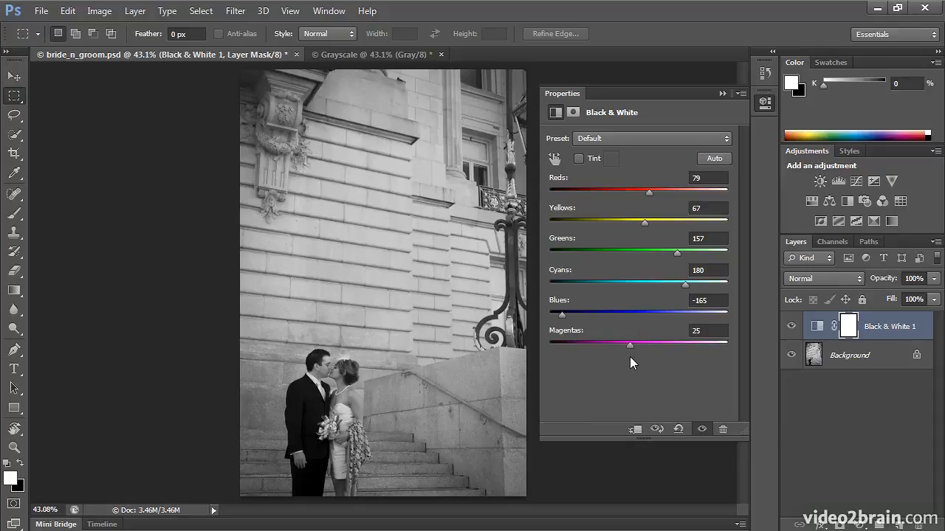
pyautogui.moveTo(652, 277)
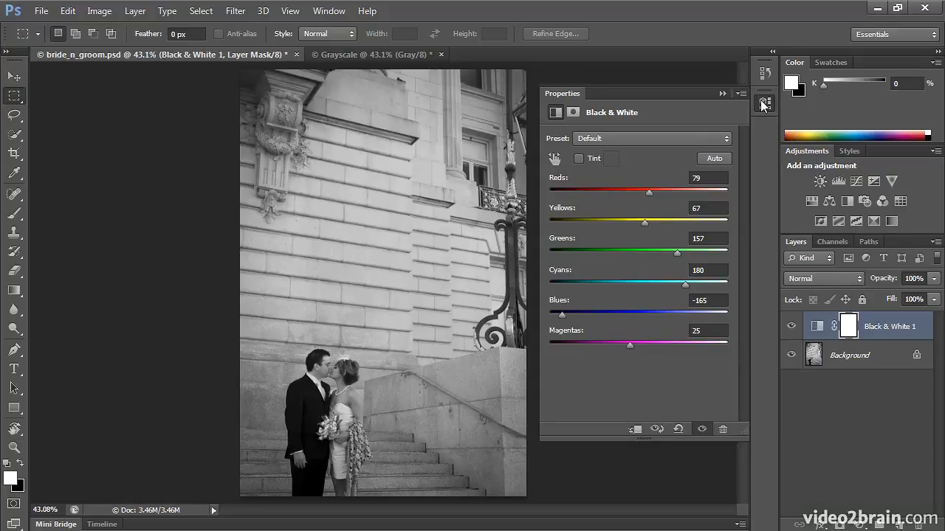
pyautogui.click(764, 103)
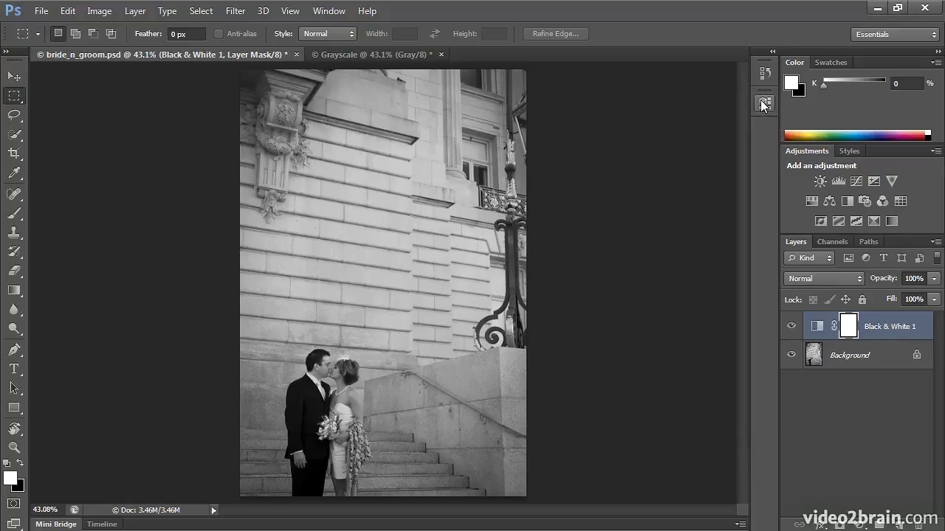
pyautogui.click(329, 10)
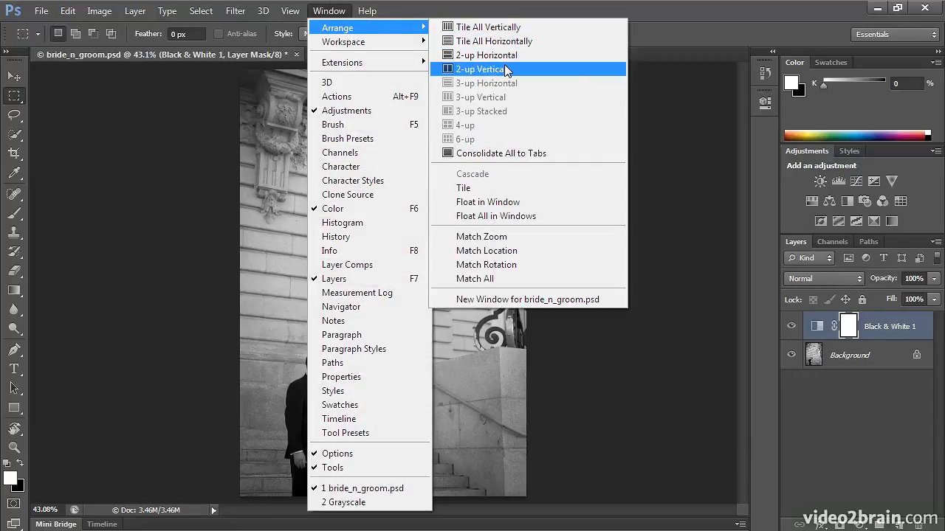
# Tile the tuned black-and-white photo and the Grayscale copy 2-up Vertical.
pyautogui.click(481, 69)
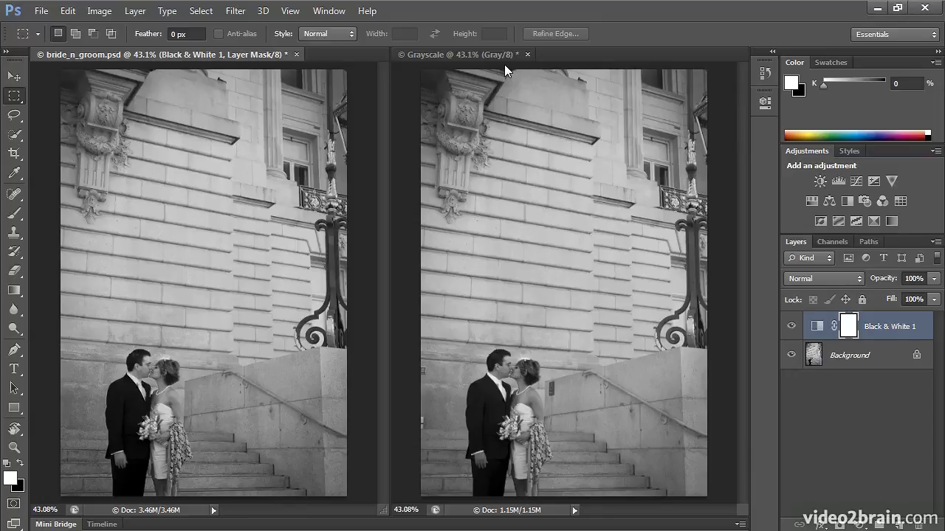
pyautogui.moveTo(511, 283)
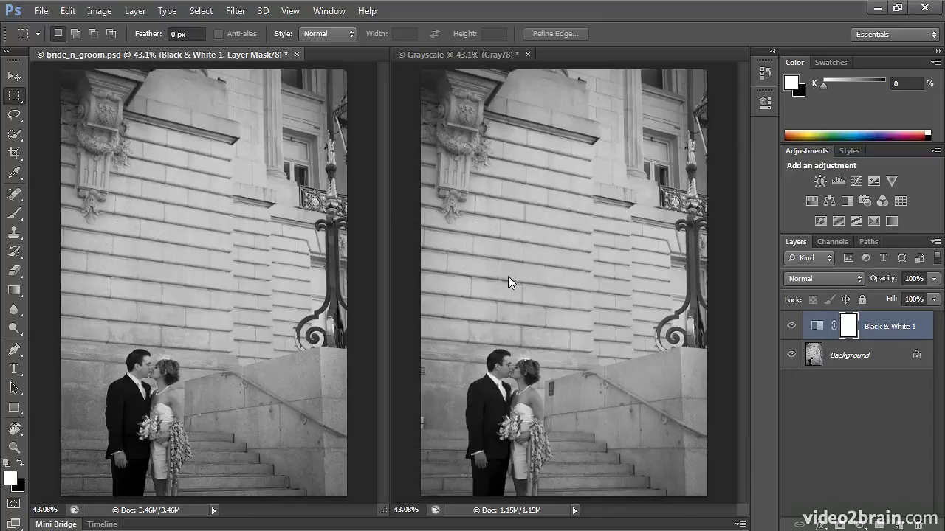
pyautogui.moveTo(515, 451)
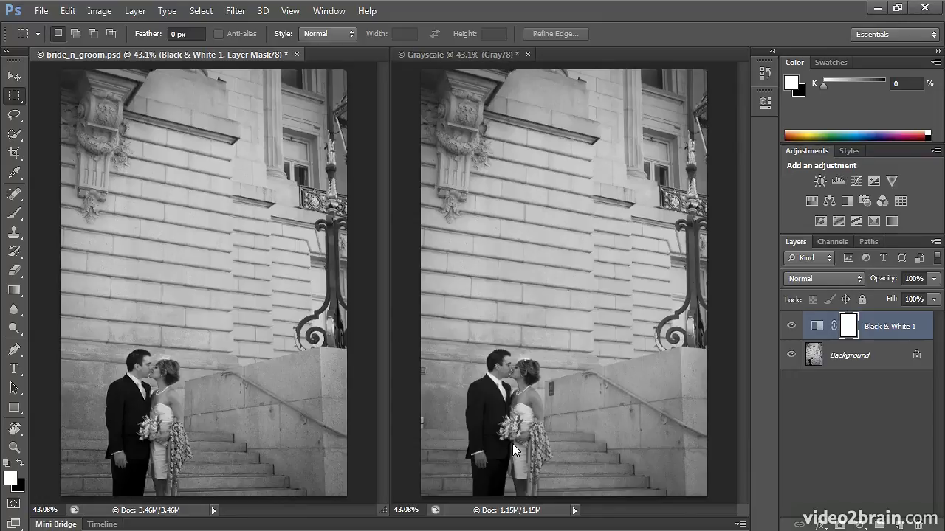
pyautogui.moveTo(486, 423)
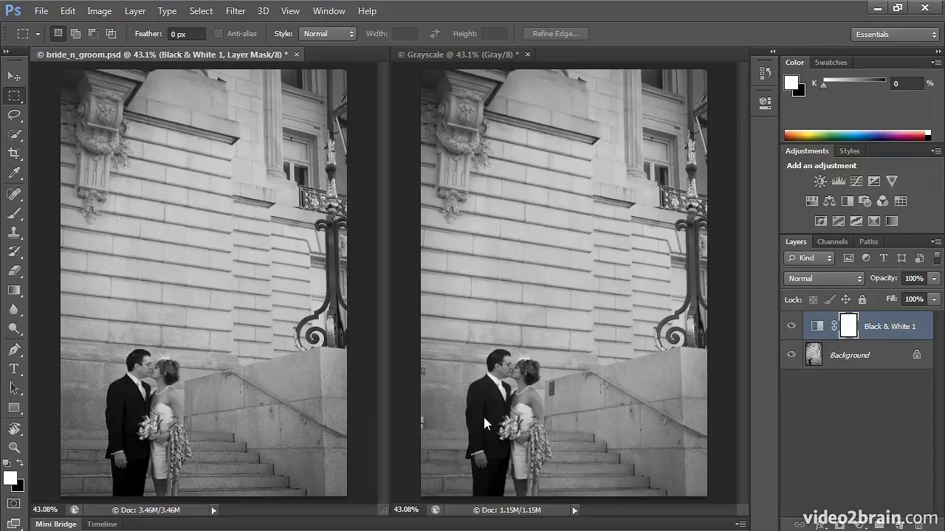
pyautogui.moveTo(535, 430)
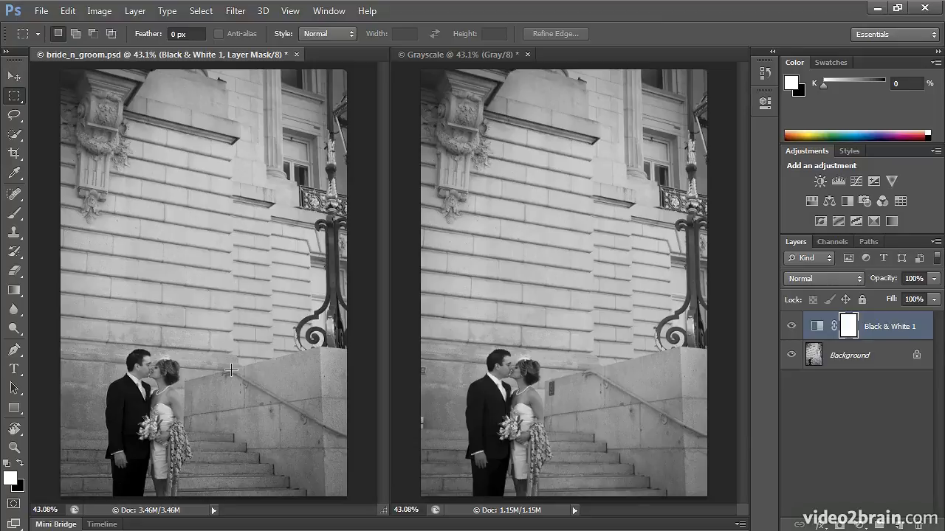
pyautogui.moveTo(328, 219)
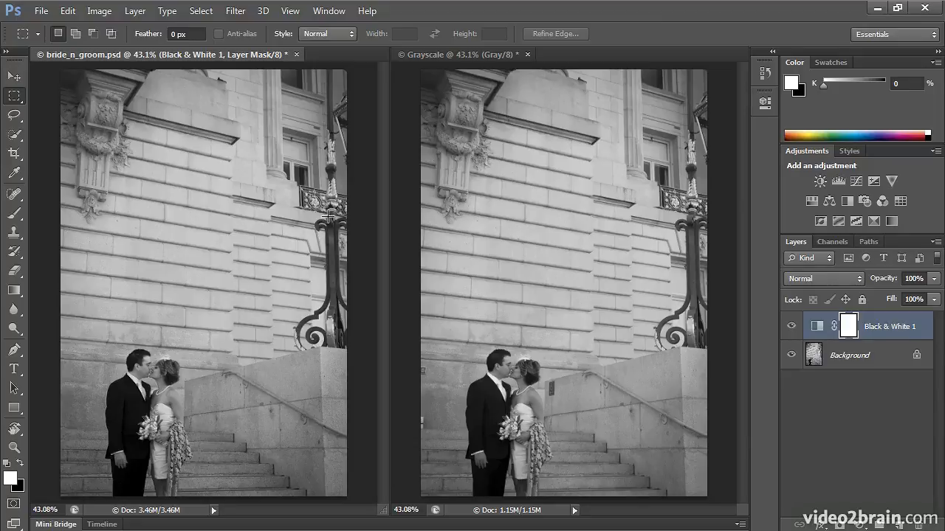
pyautogui.moveTo(316, 298)
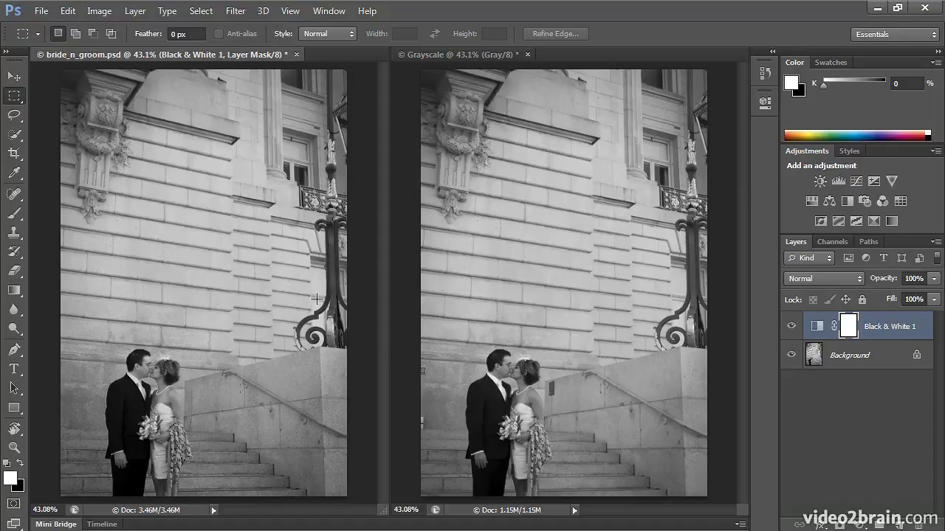
pyautogui.moveTo(339, 269)
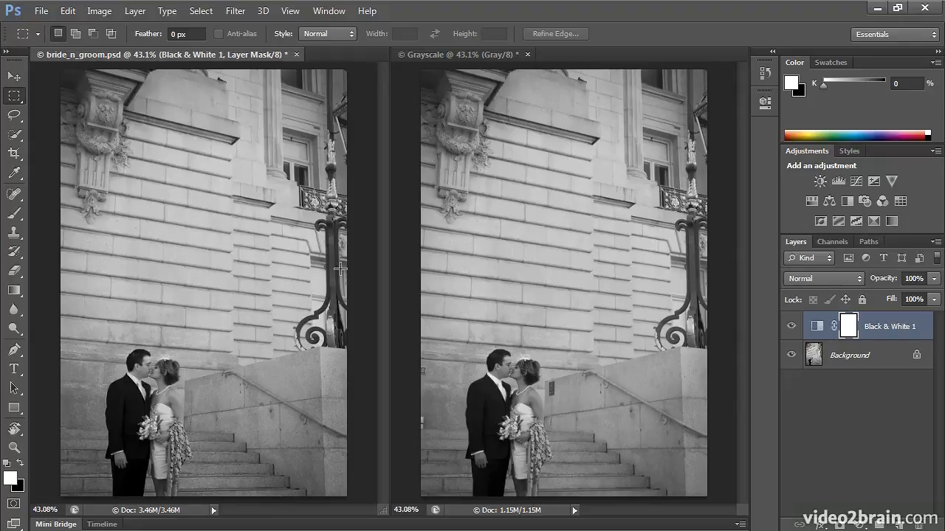
pyautogui.moveTo(697, 190)
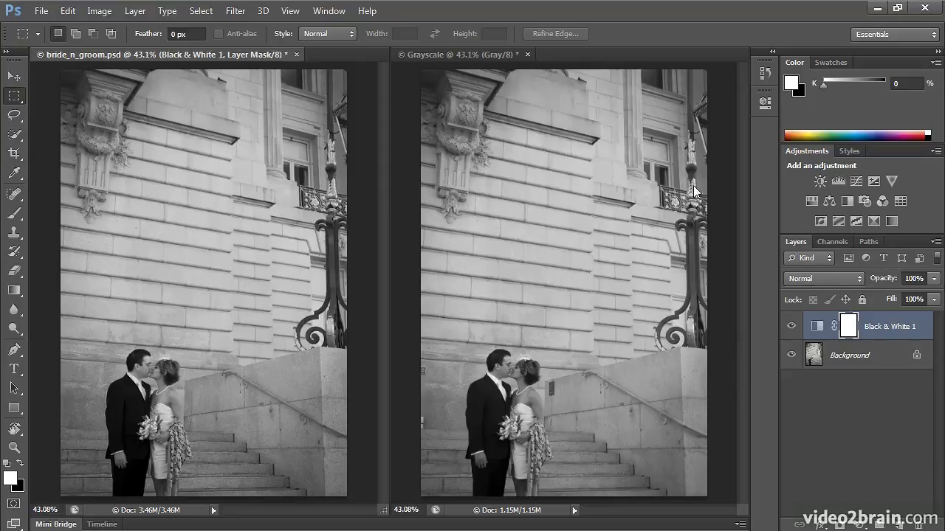